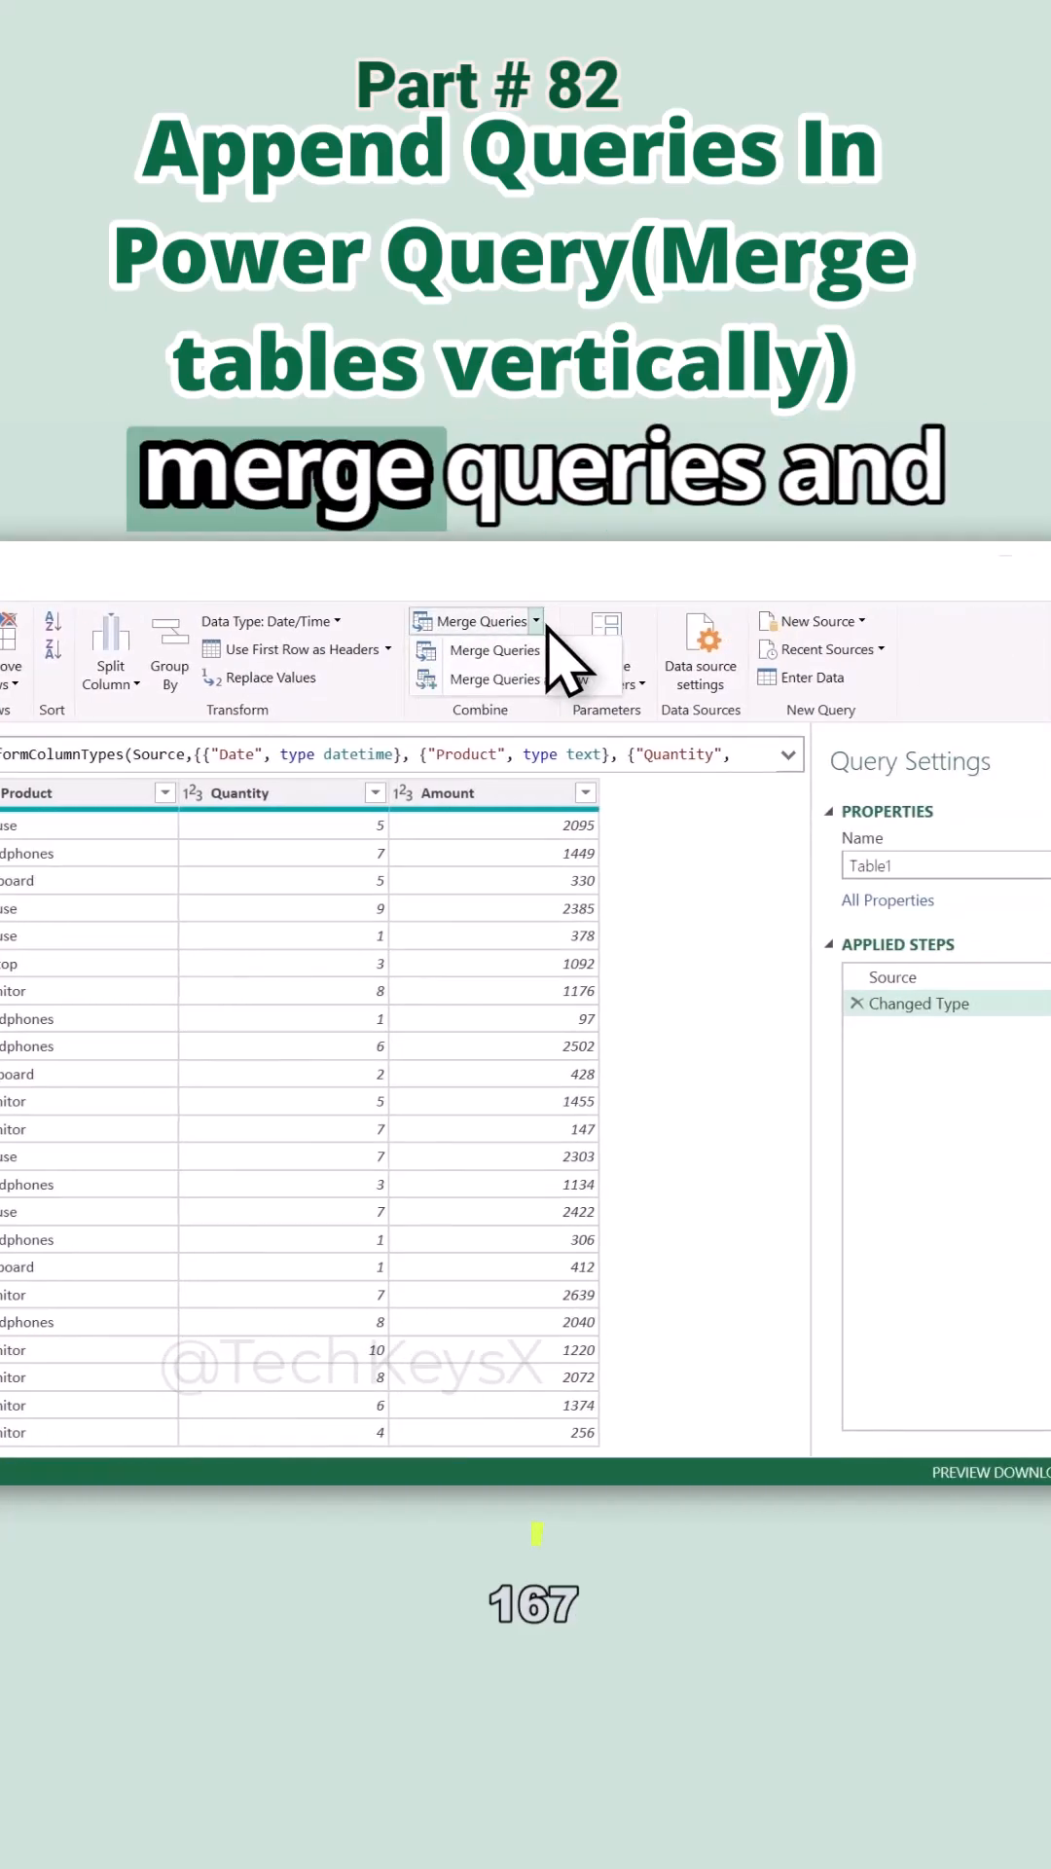
# Dismiss the query parameters window and close the Power Query Editor.
pyautogui.click(606, 643)
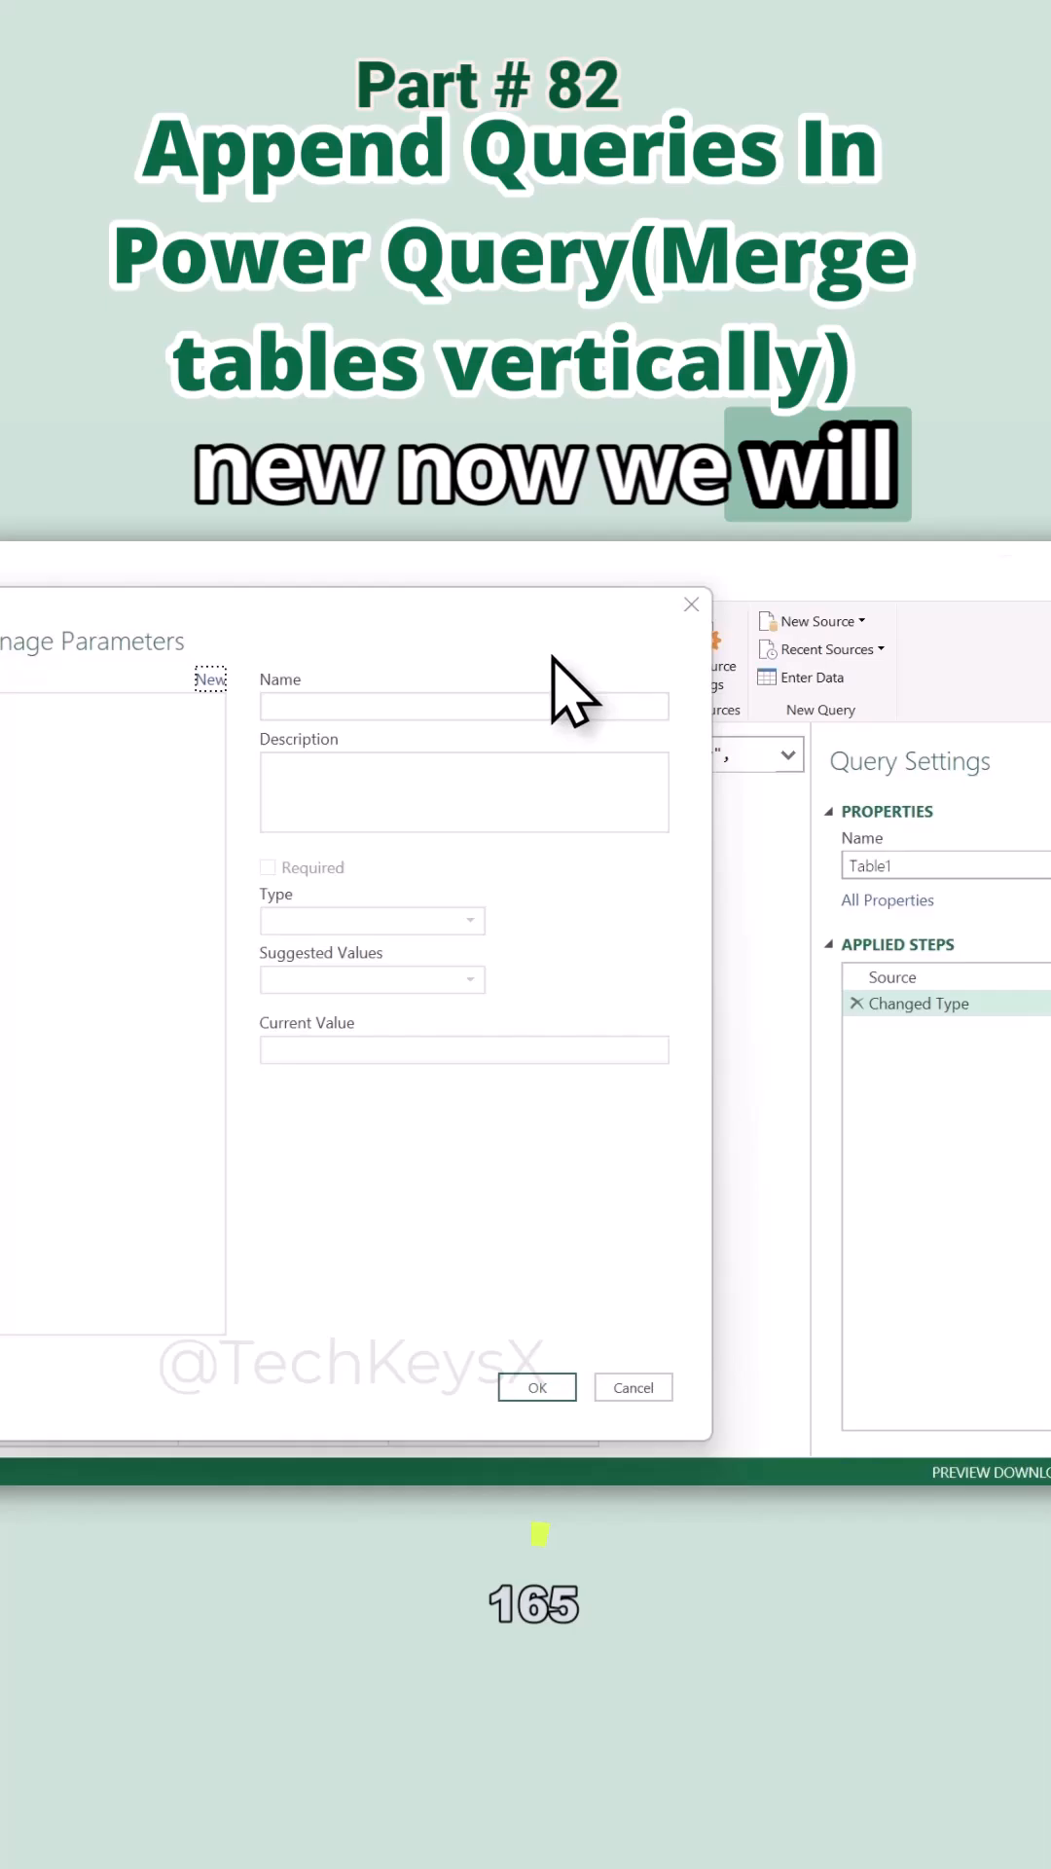
pyautogui.click(487, 648)
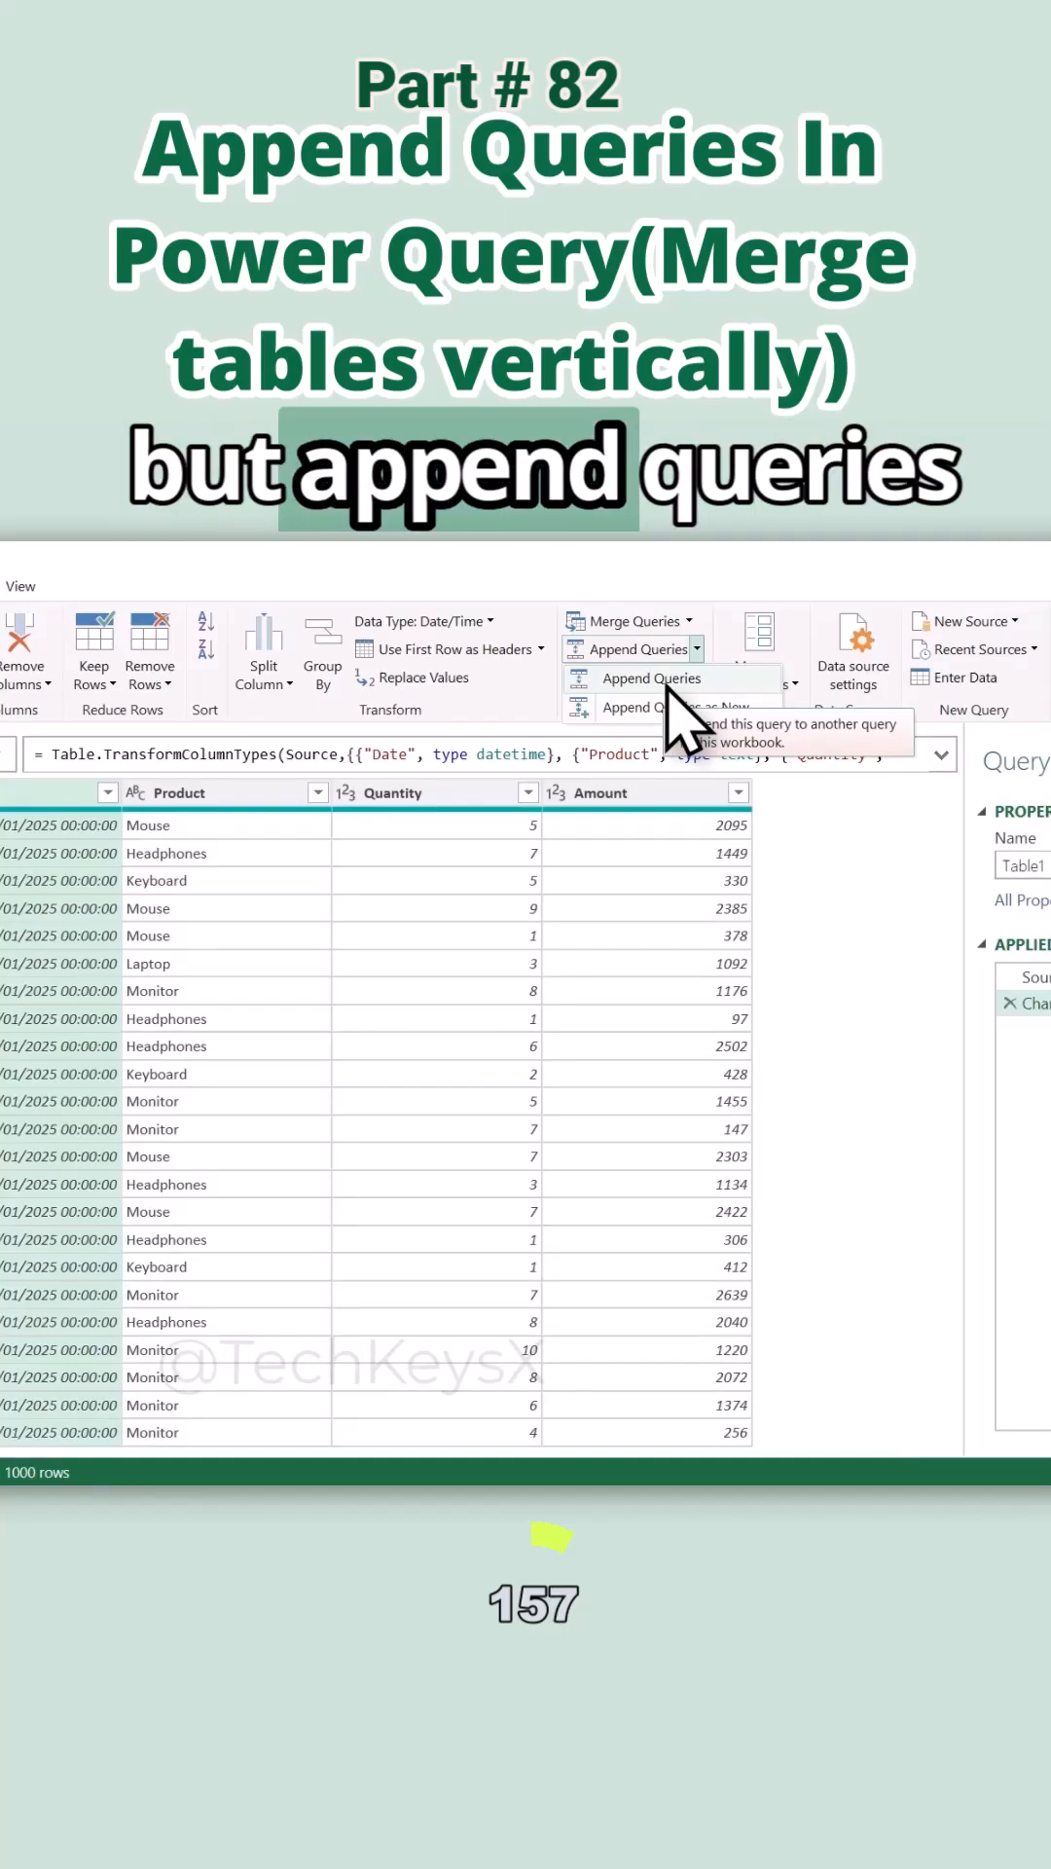
pyautogui.moveTo(676, 706)
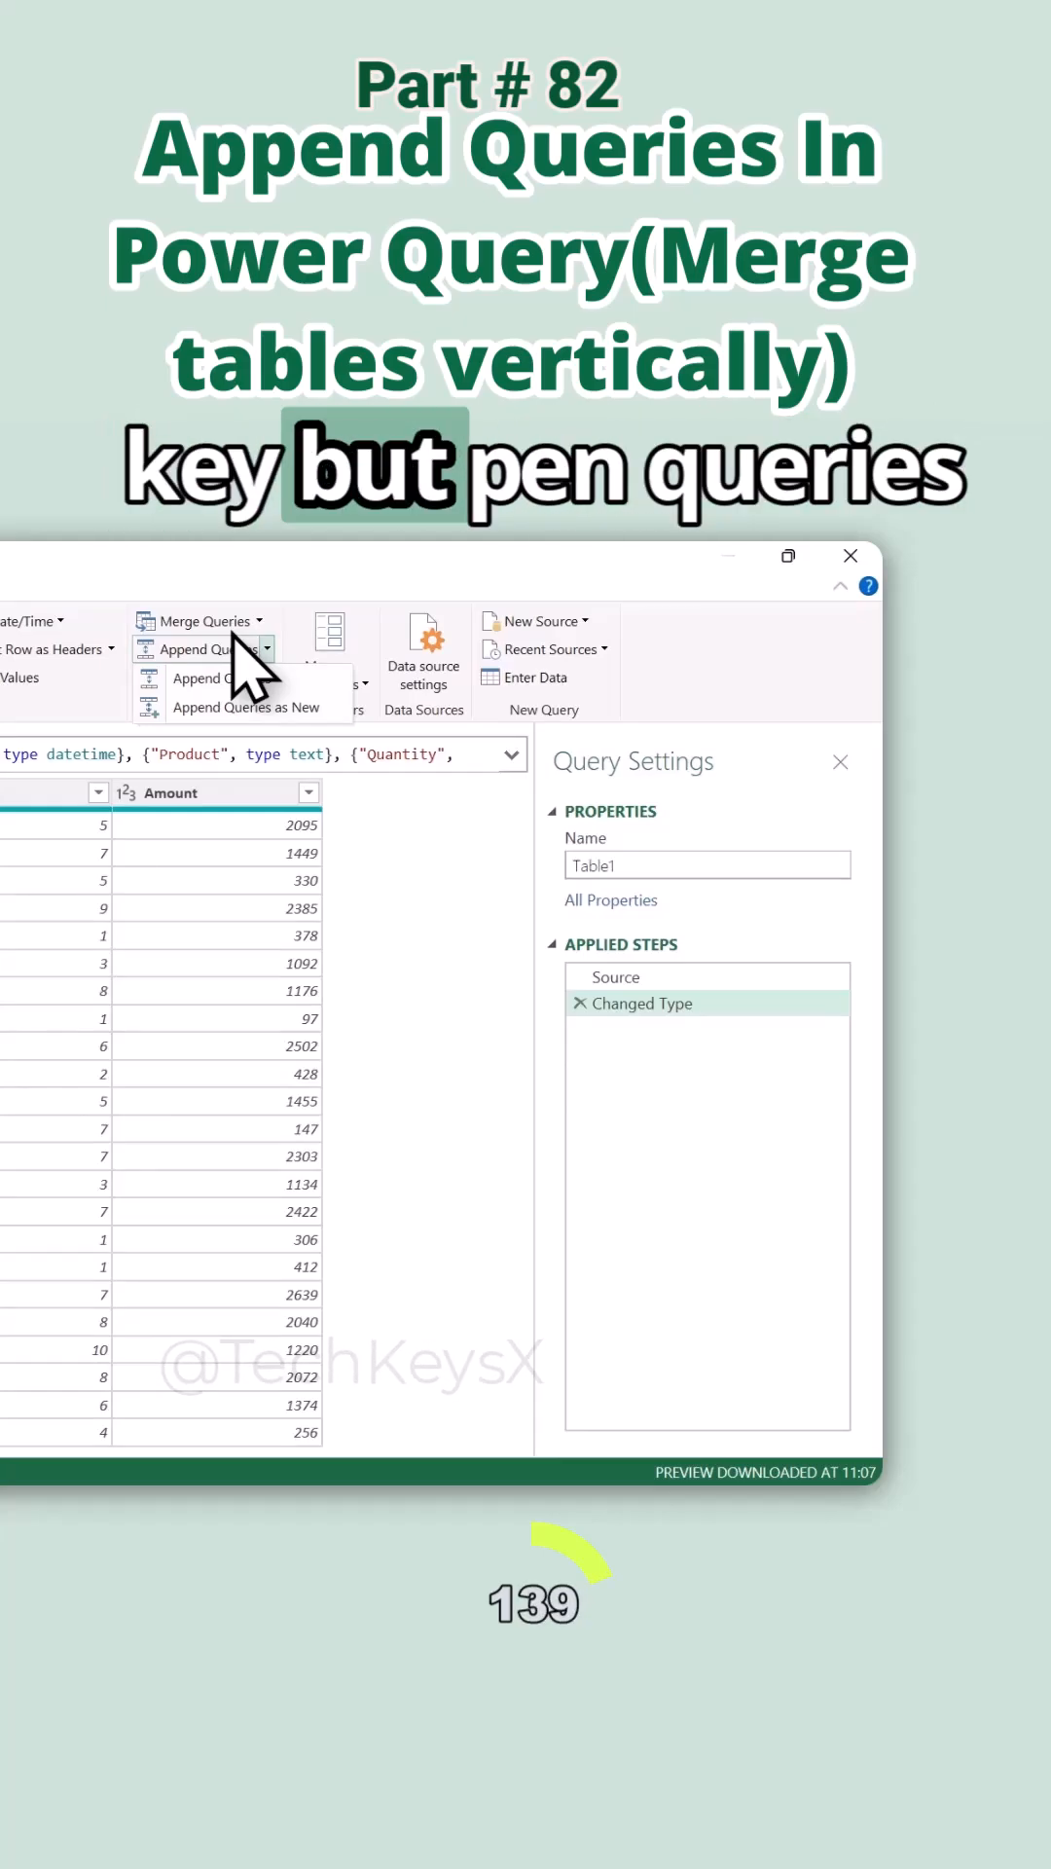
pyautogui.moveTo(222, 678)
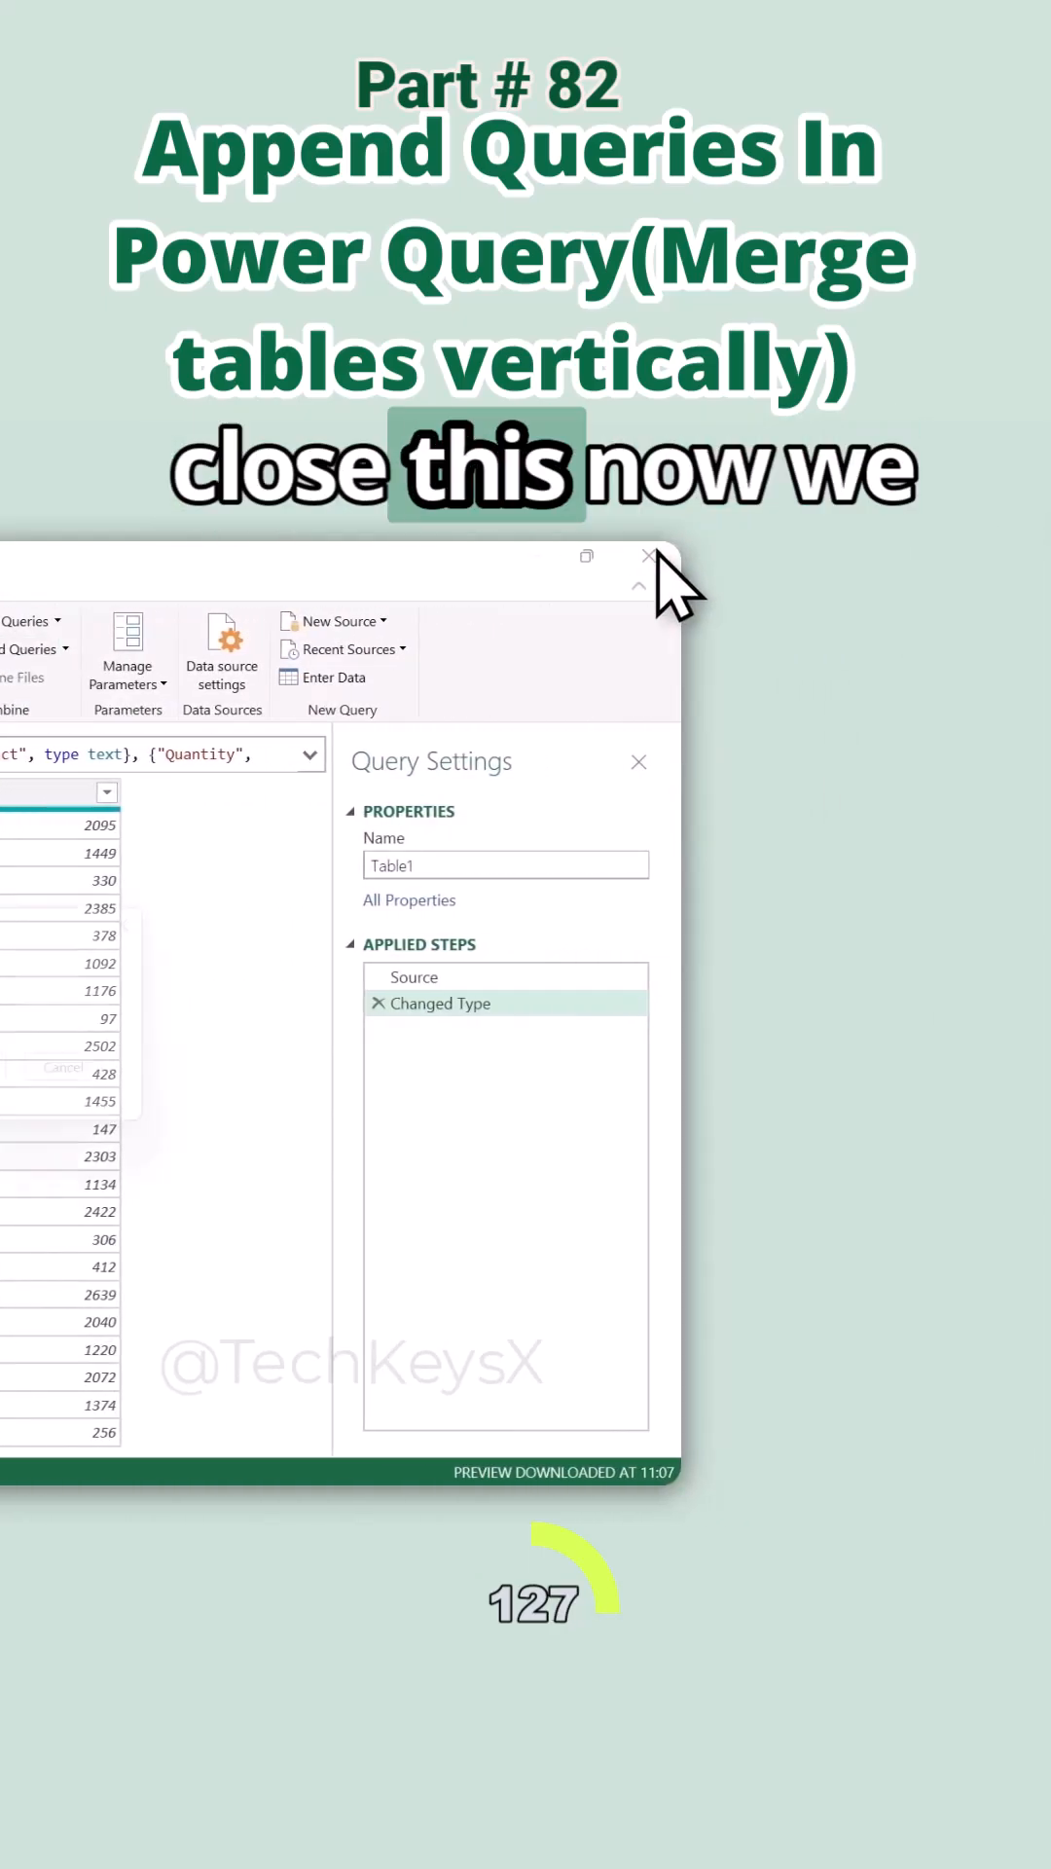
pyautogui.click(648, 557)
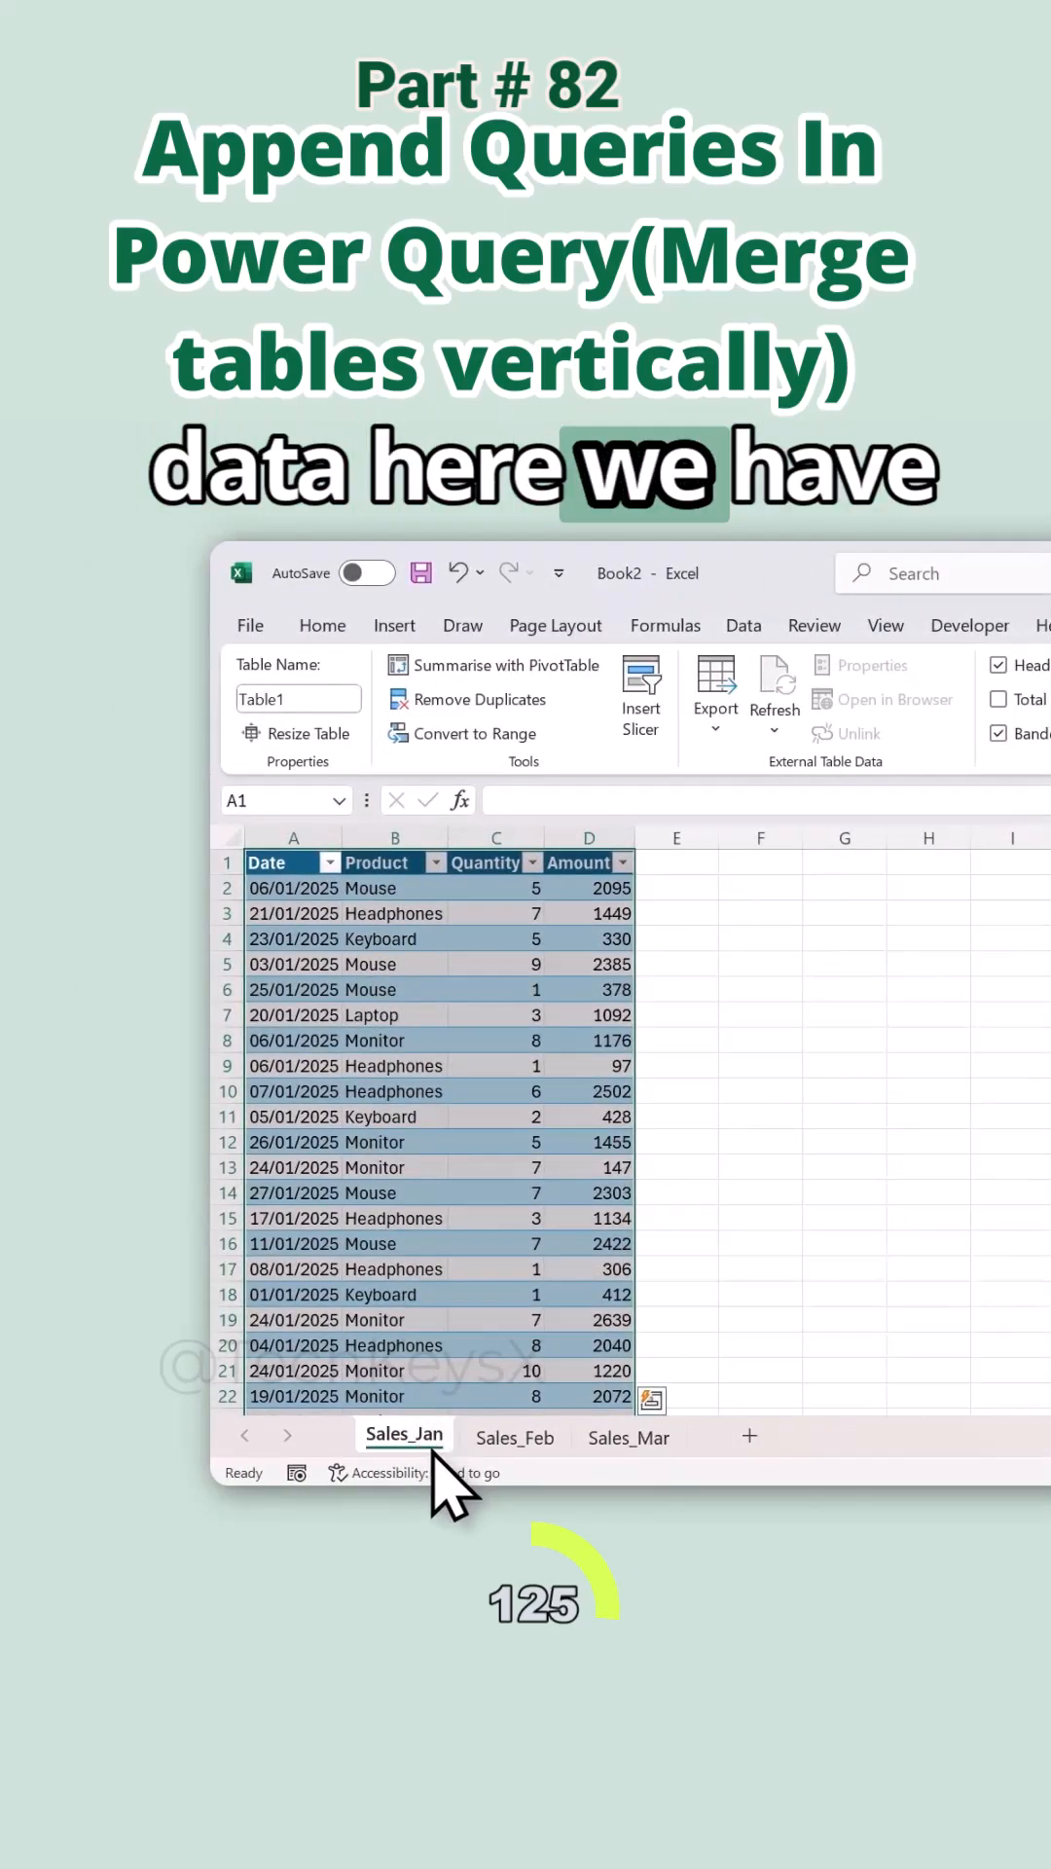
# Browse the Sales_Feb and Sales_Mar sheets, then return to Sales_Jan.
pyautogui.click(515, 1436)
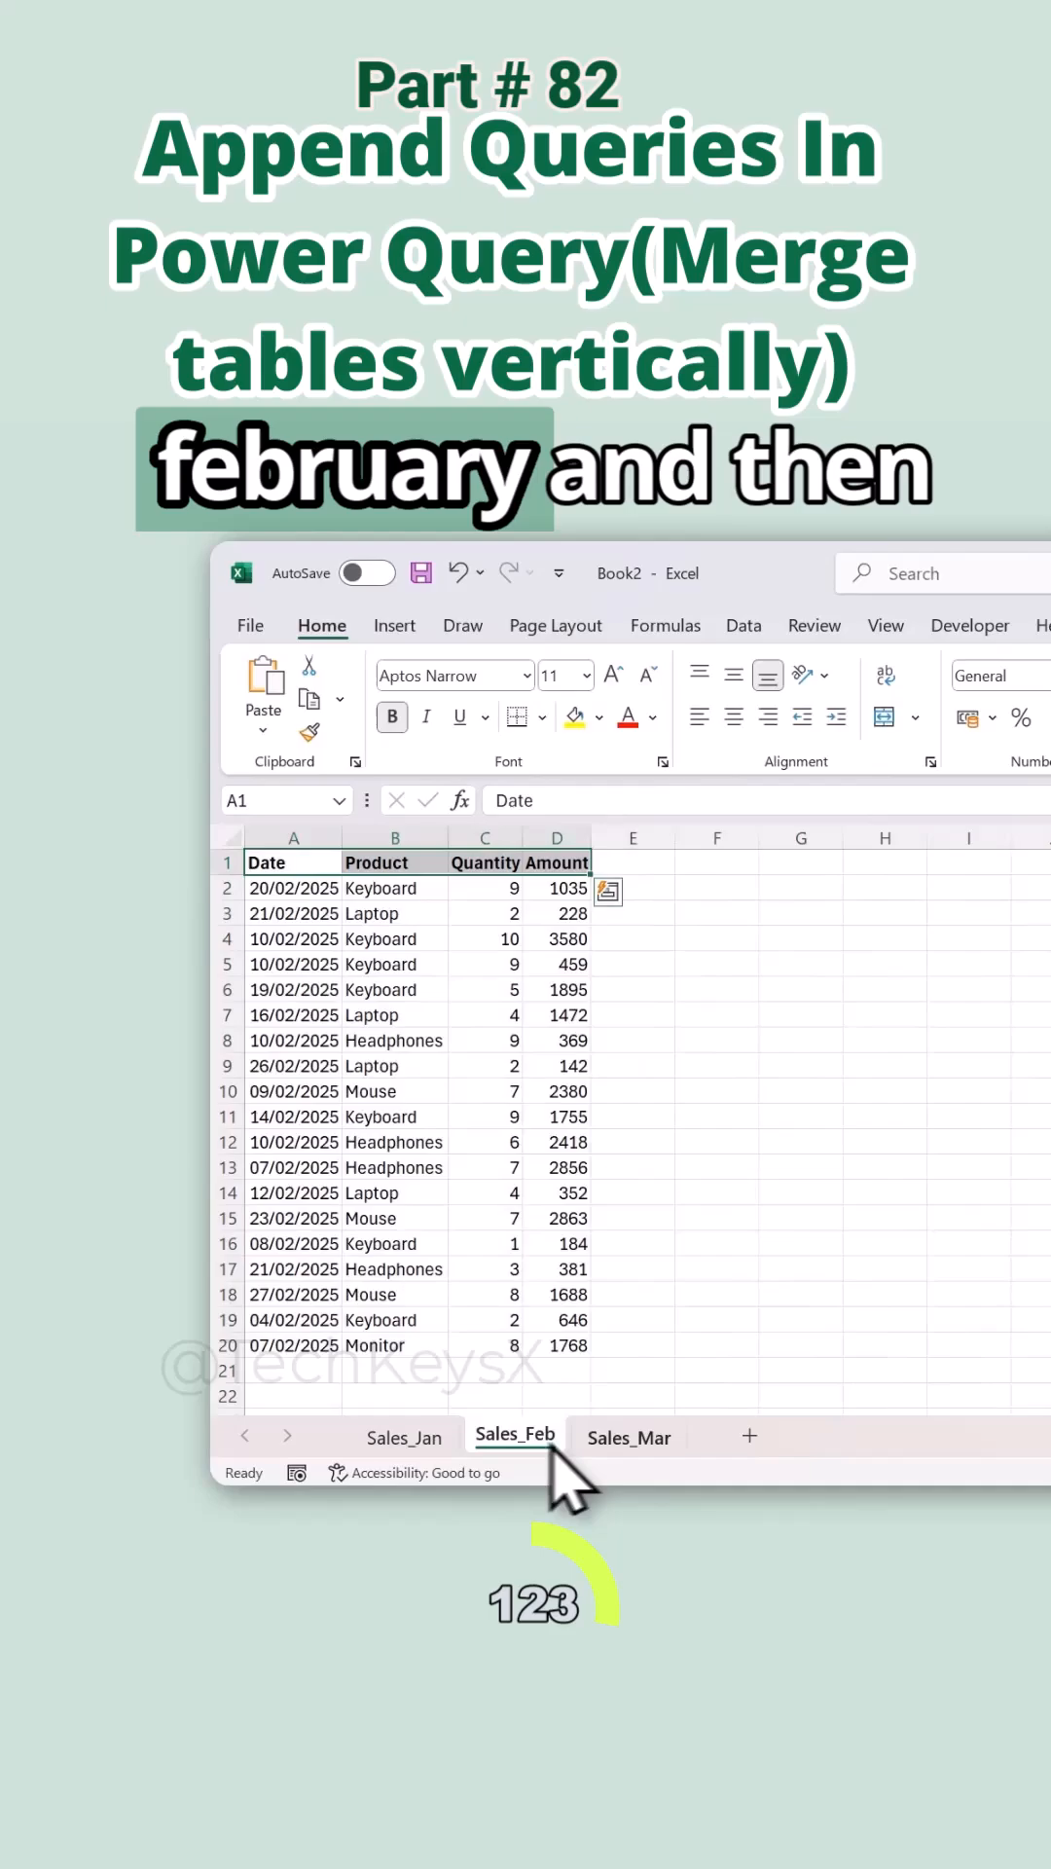
pyautogui.click(394, 1040)
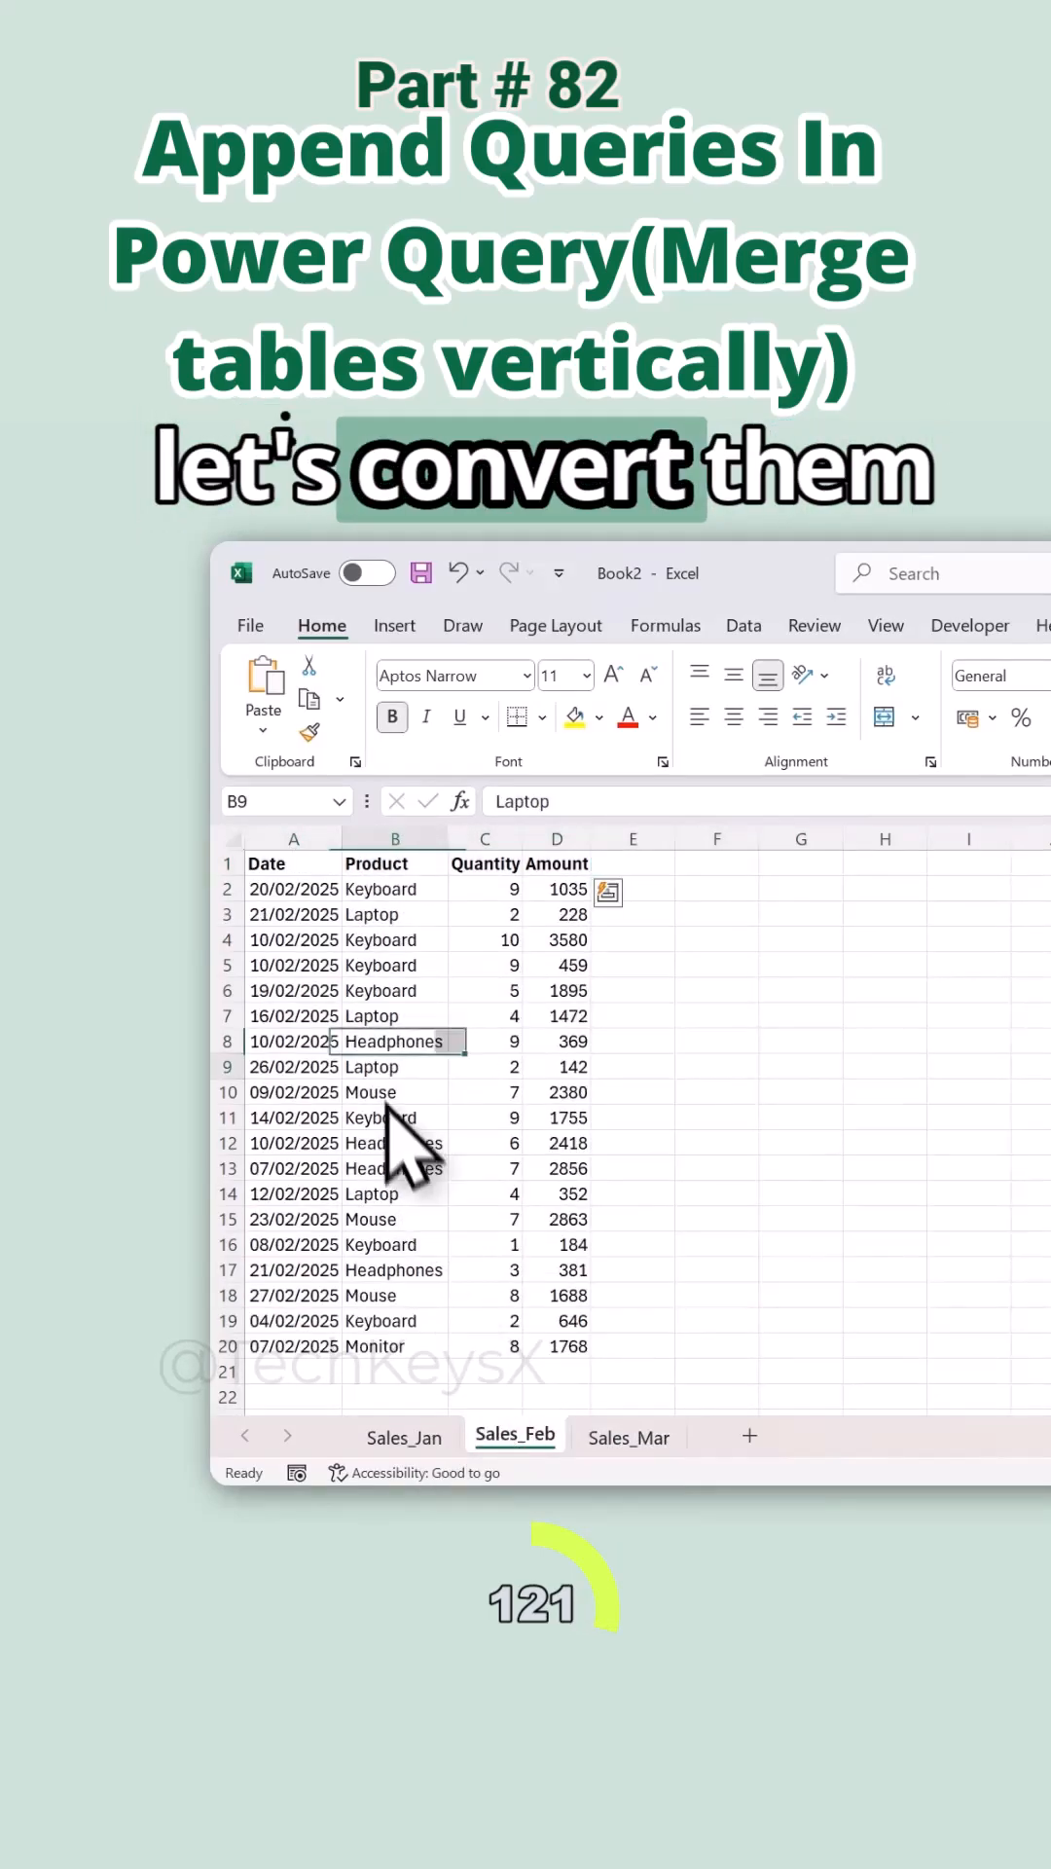
pyautogui.click(393, 1067)
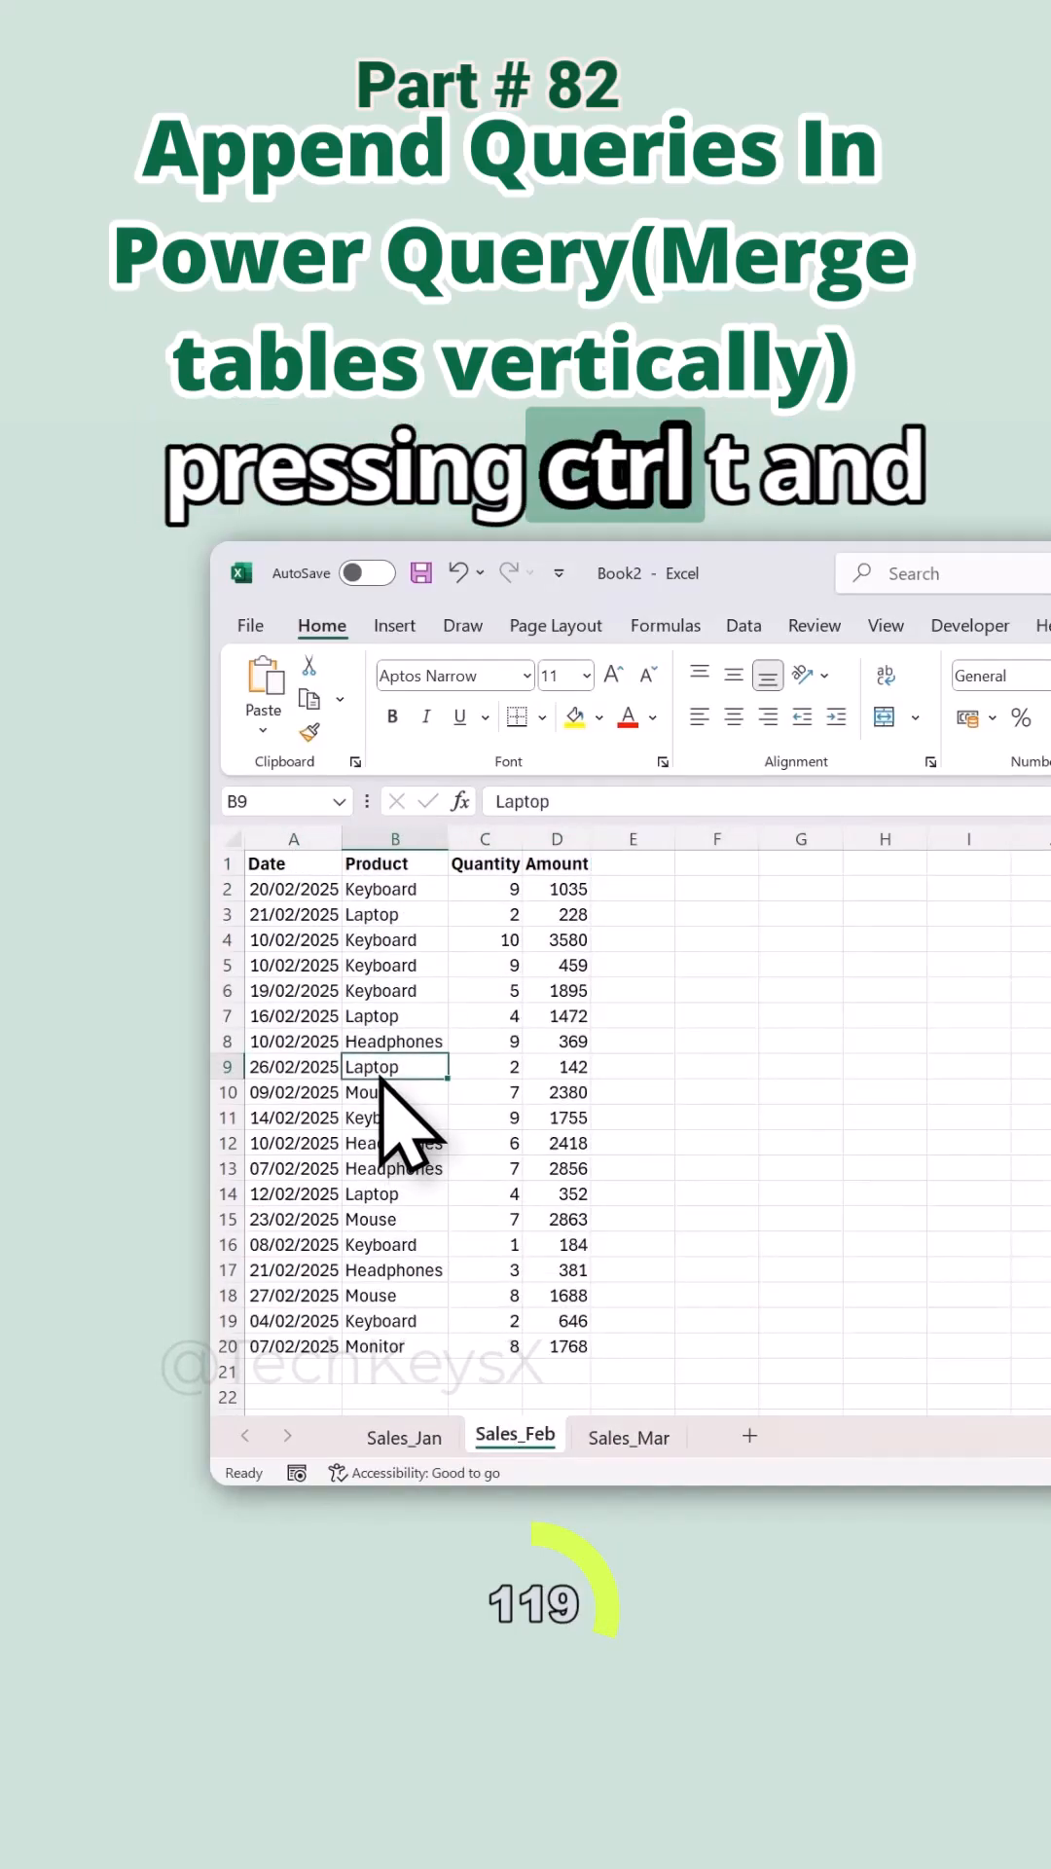
pyautogui.click(497, 1437)
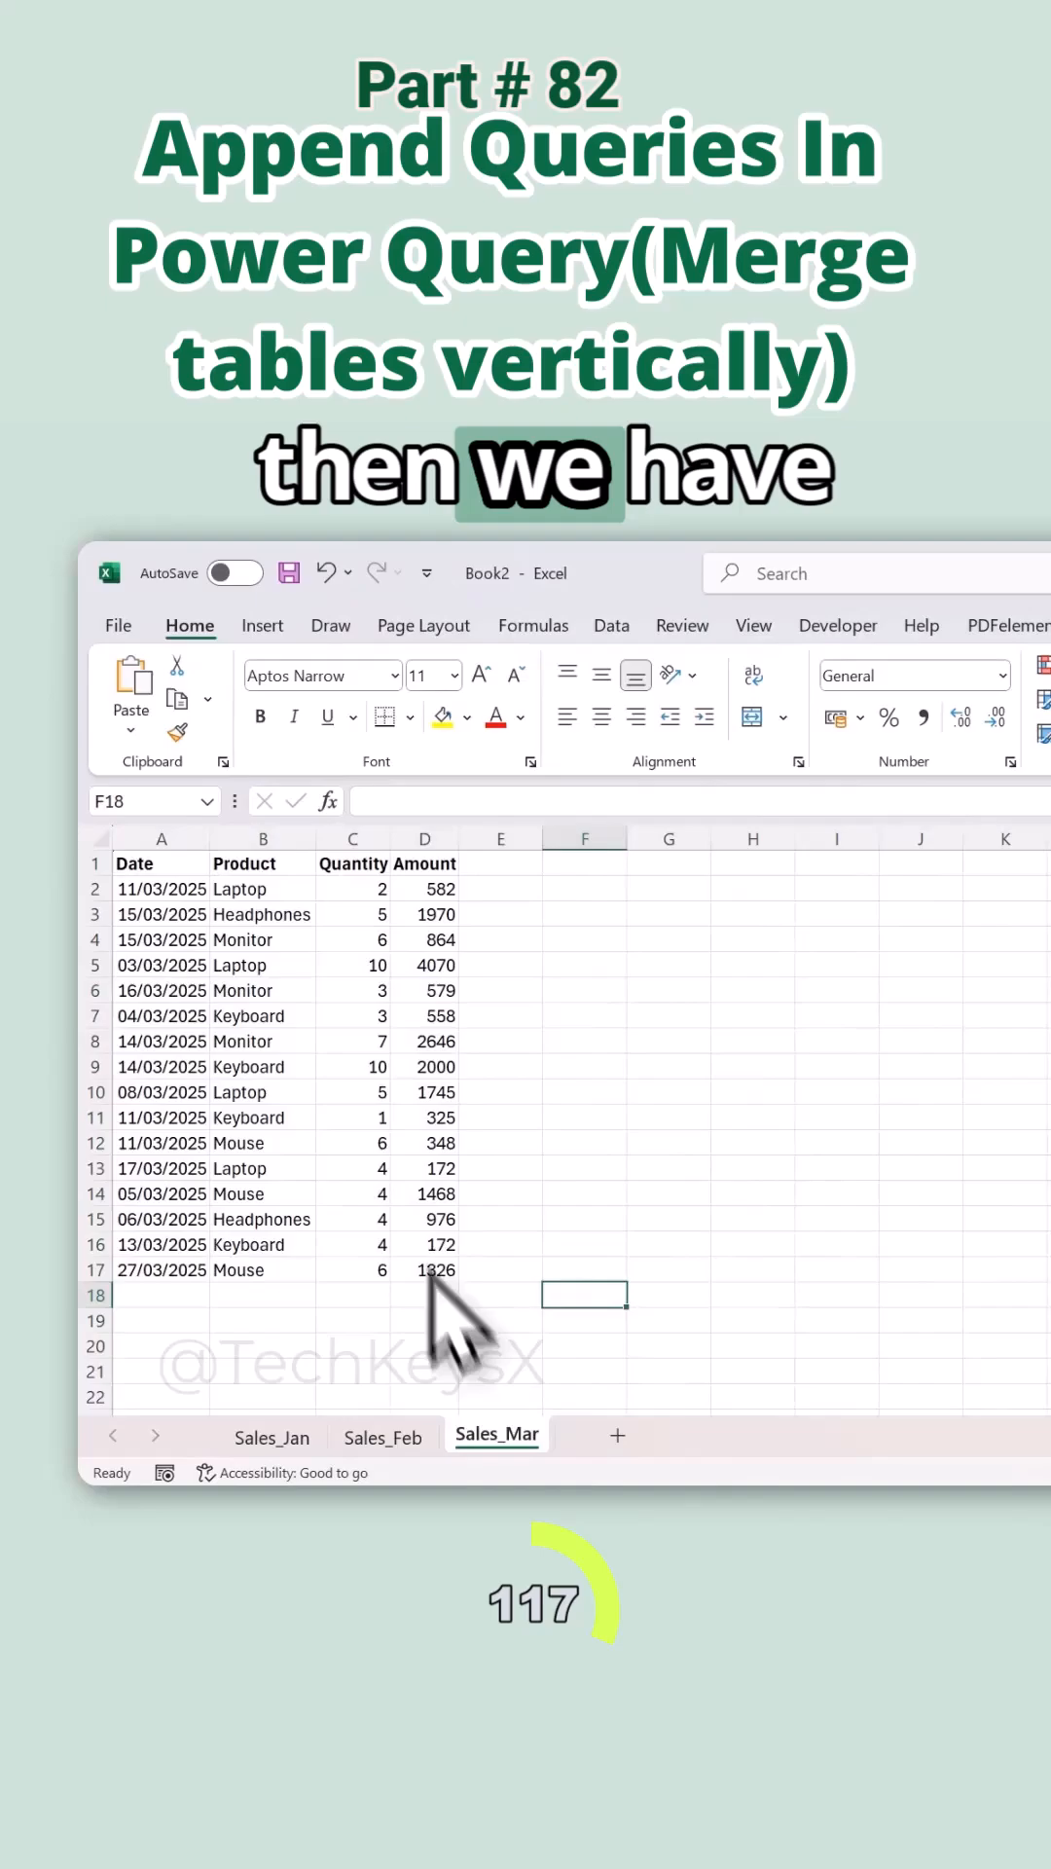
pyautogui.click(352, 1093)
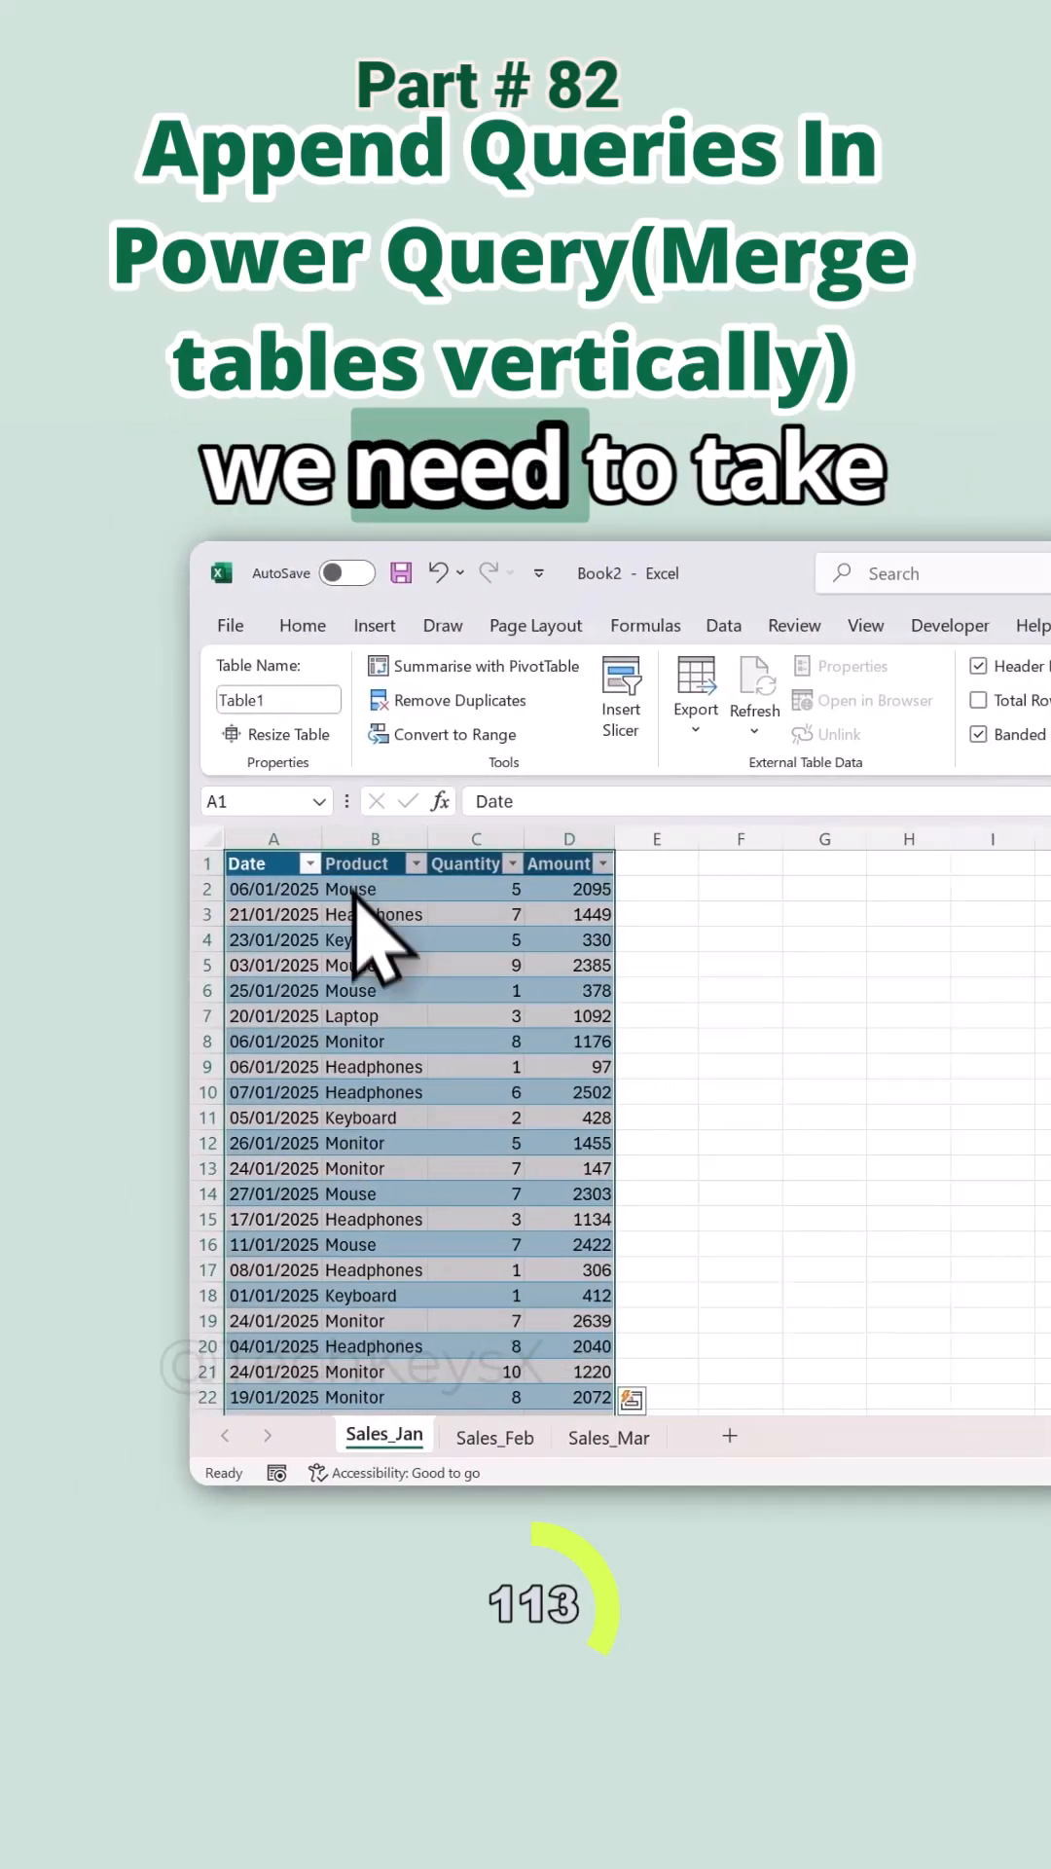
# Load the January table via From Table/Range as a connection-only query renamed 'Sales'.
pyautogui.click(495, 1015)
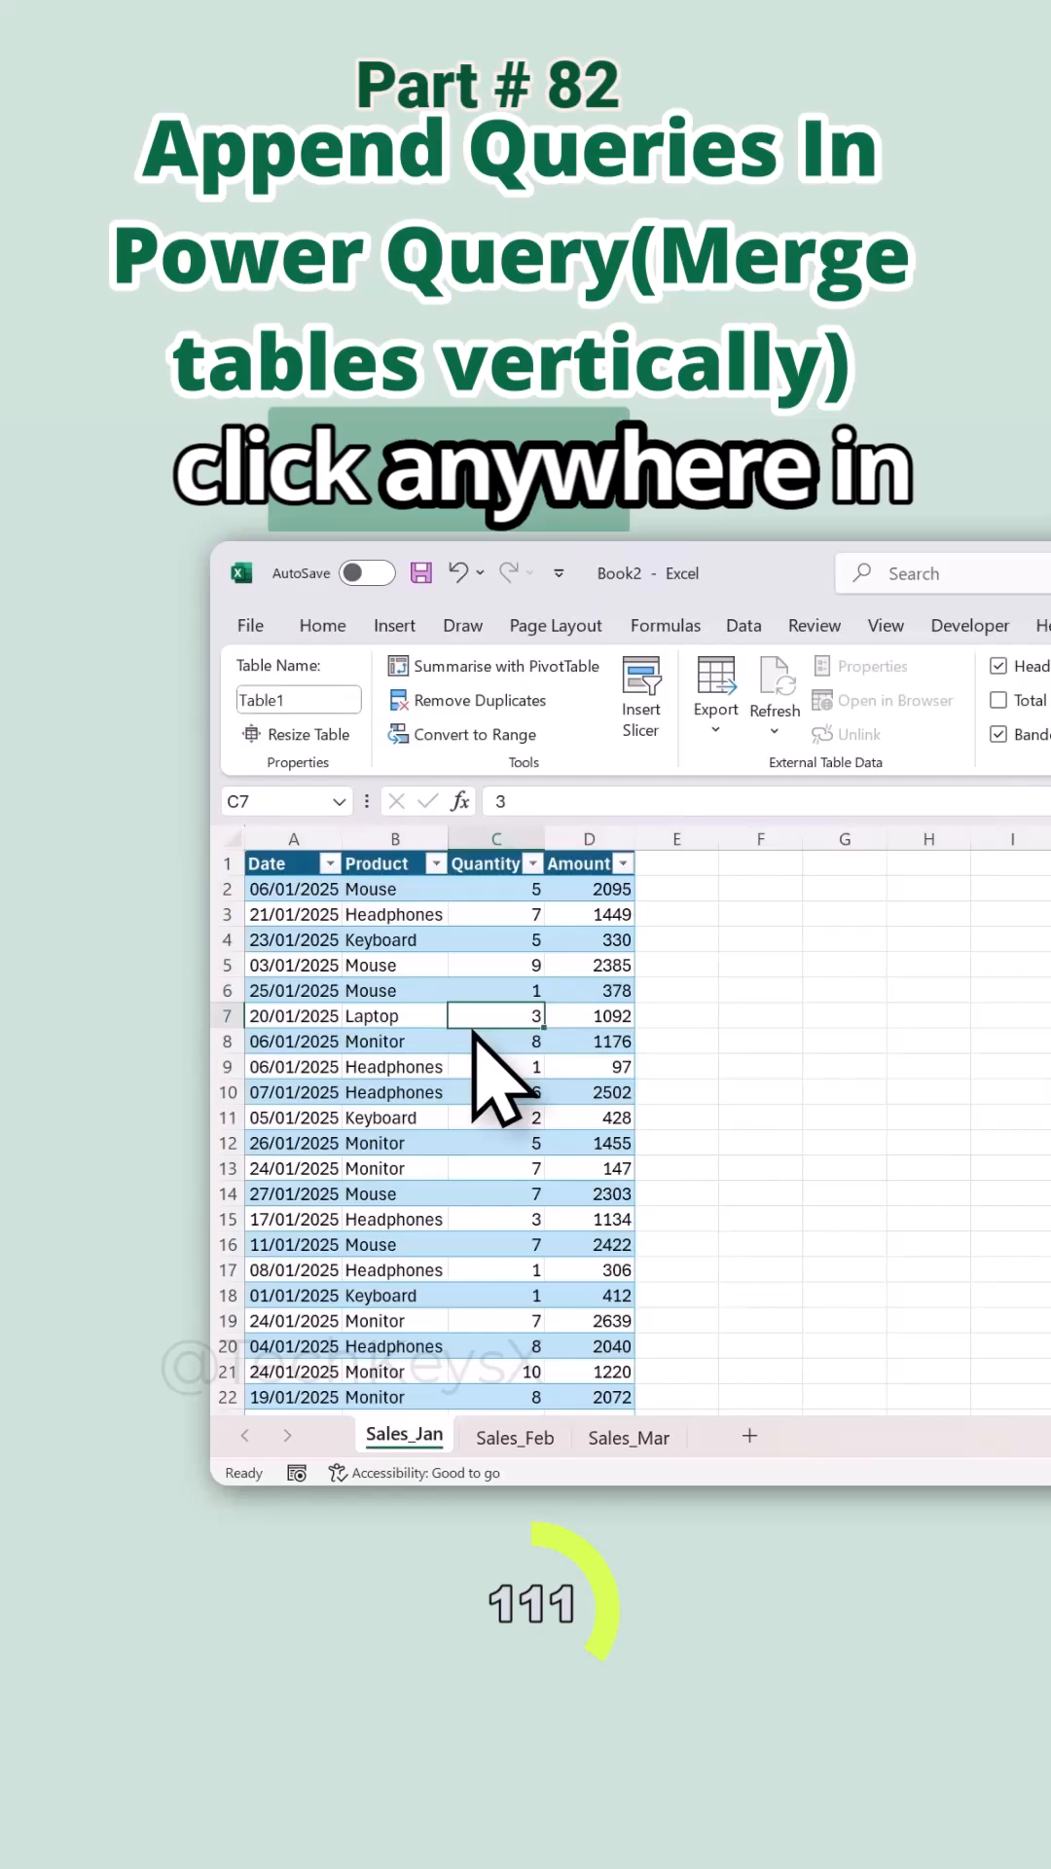
pyautogui.click(743, 625)
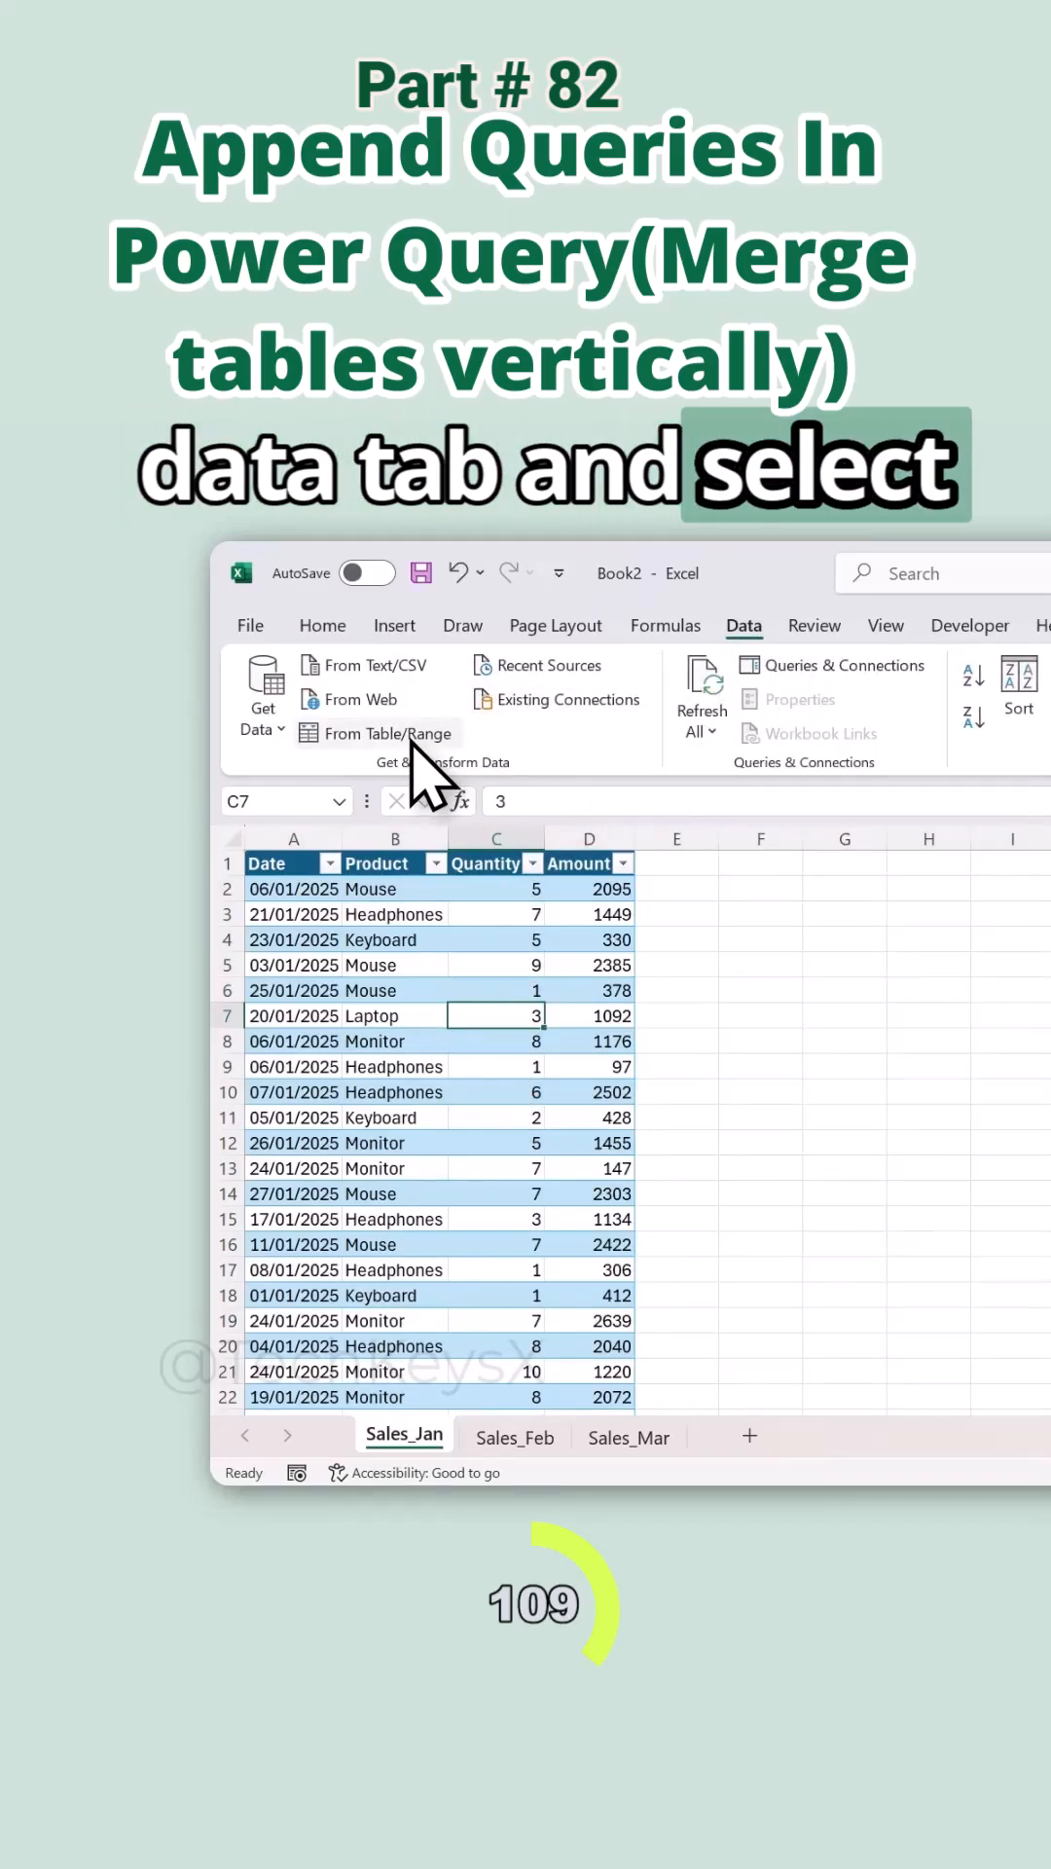
pyautogui.click(385, 733)
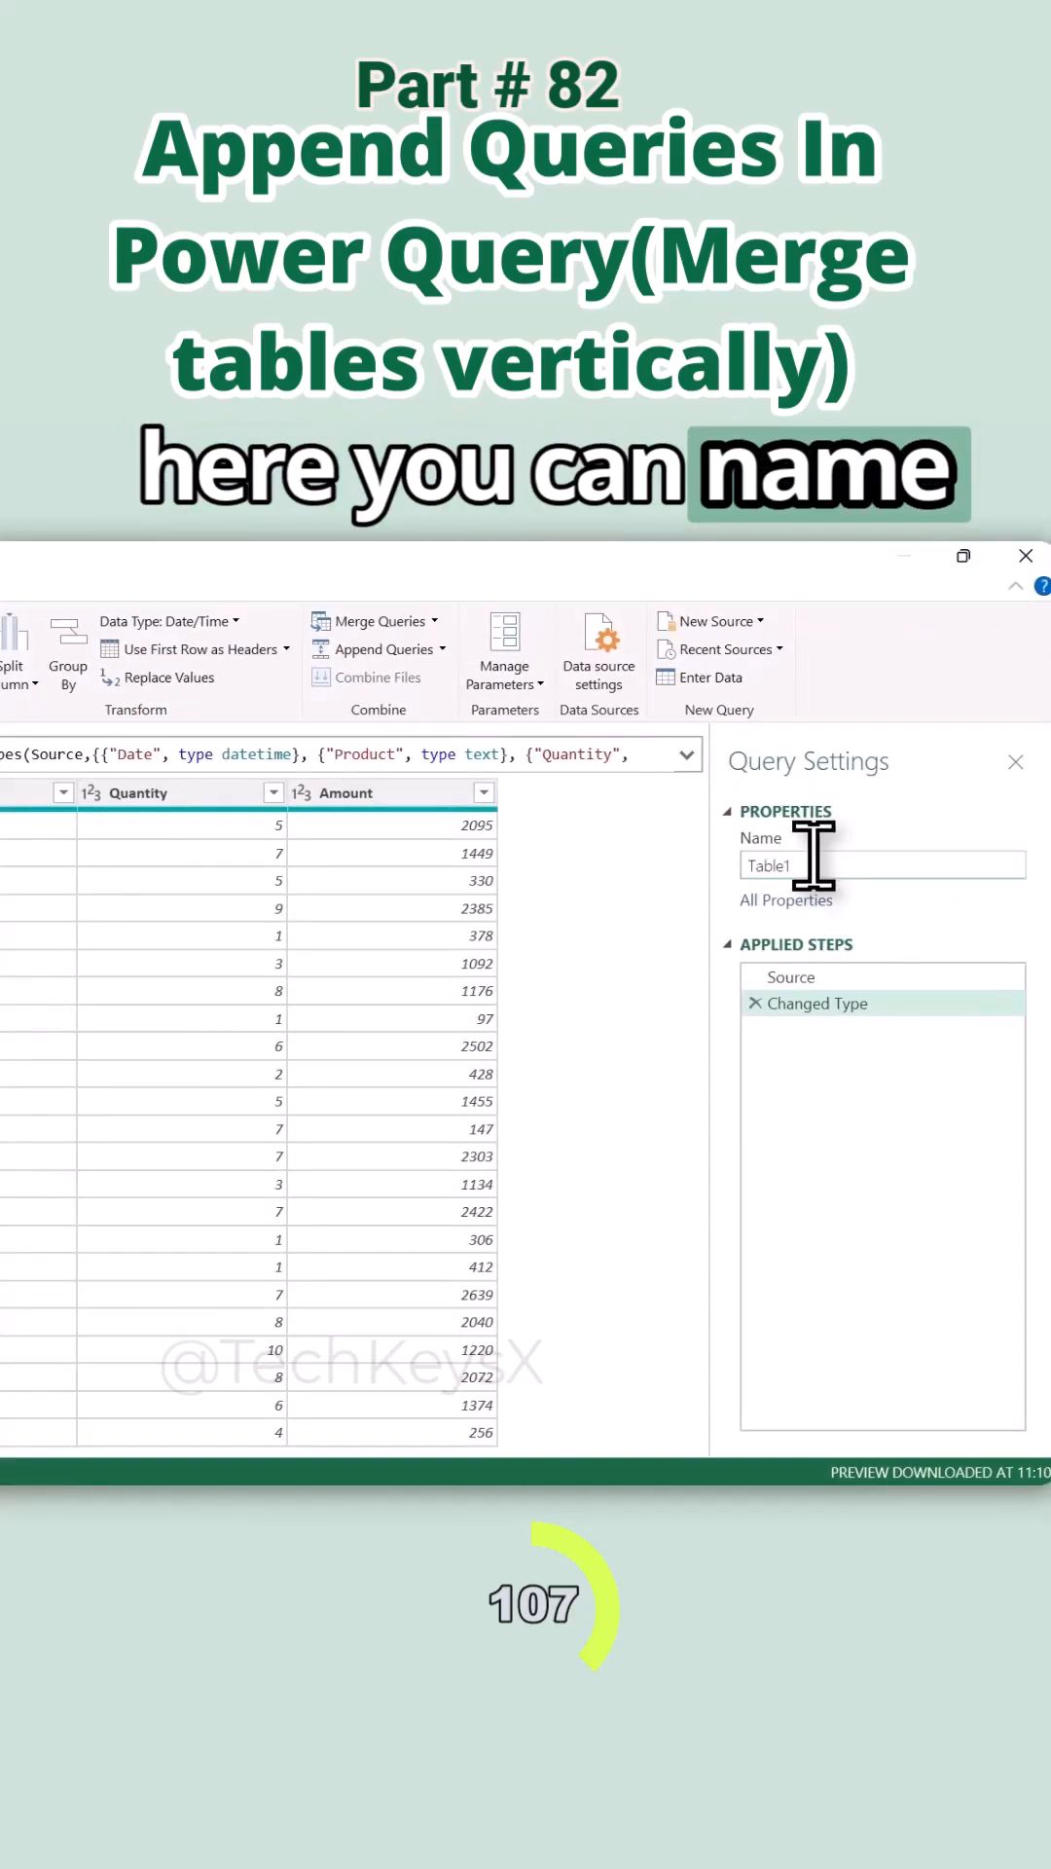
pyautogui.tripleClick(881, 864)
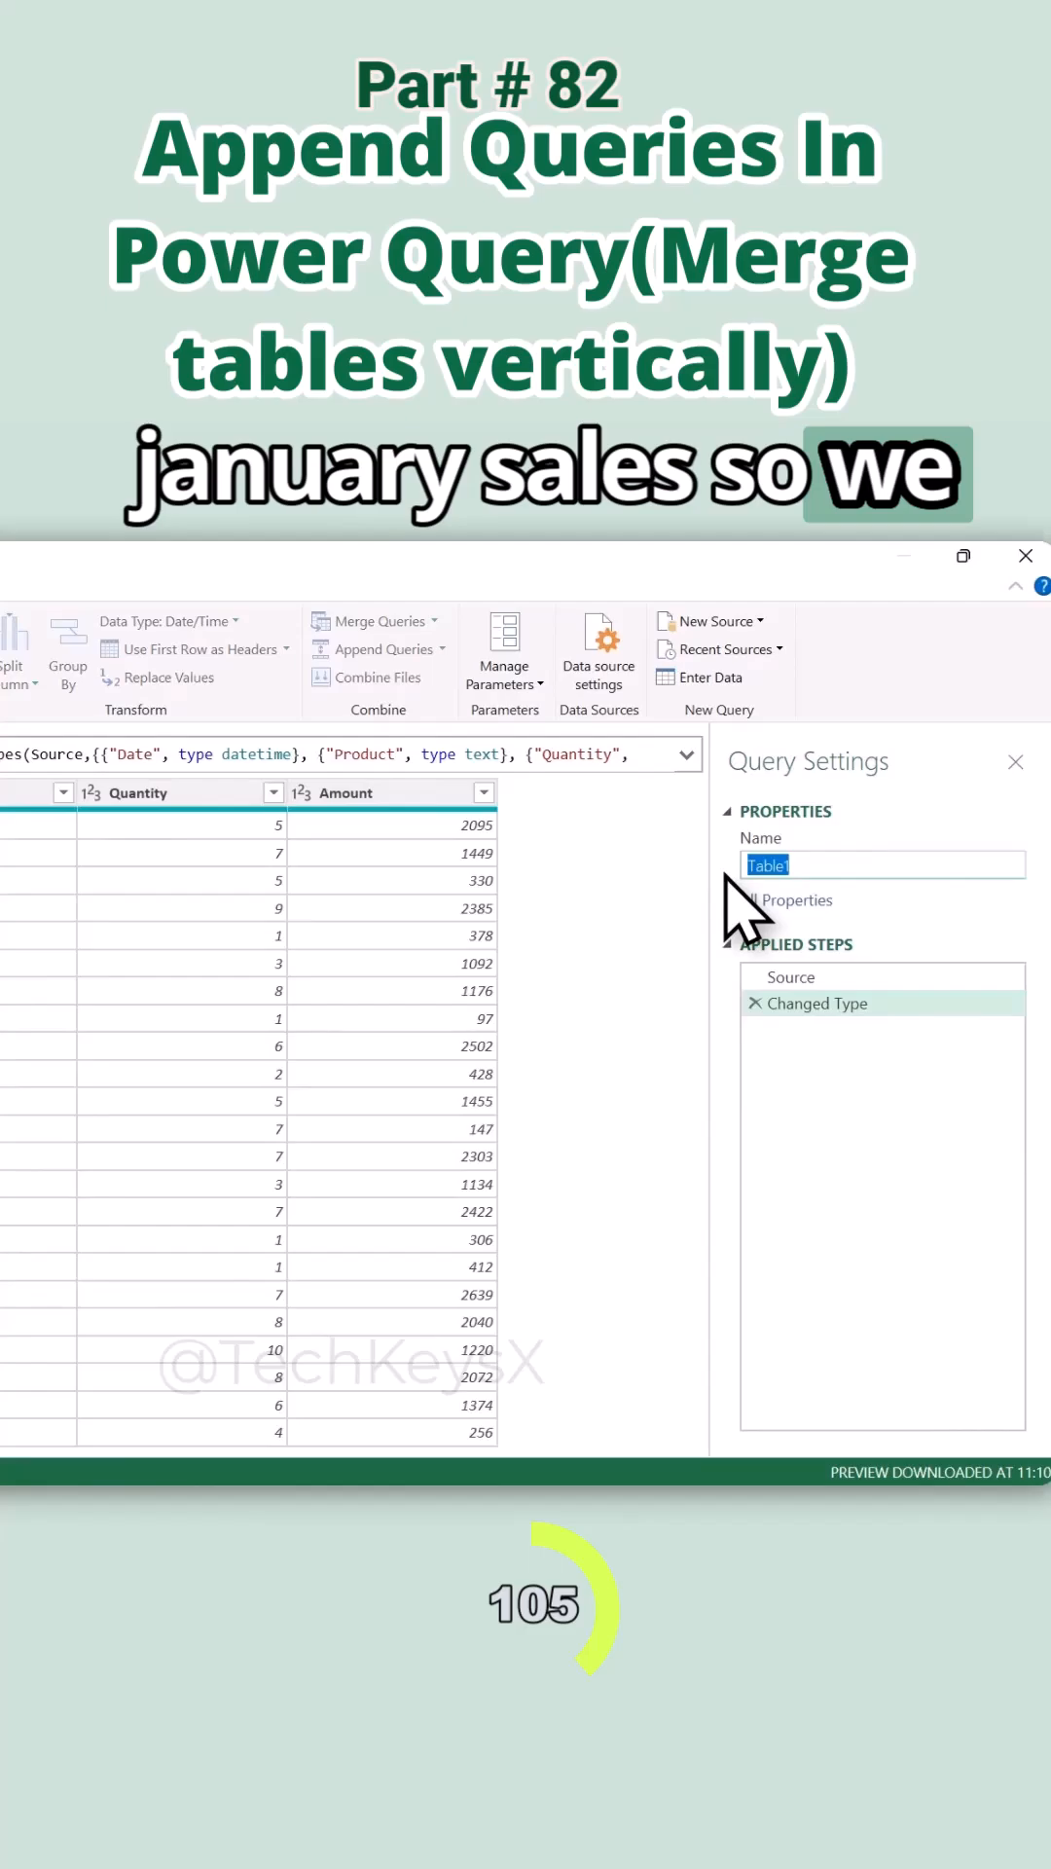
pyautogui.write('Sales')
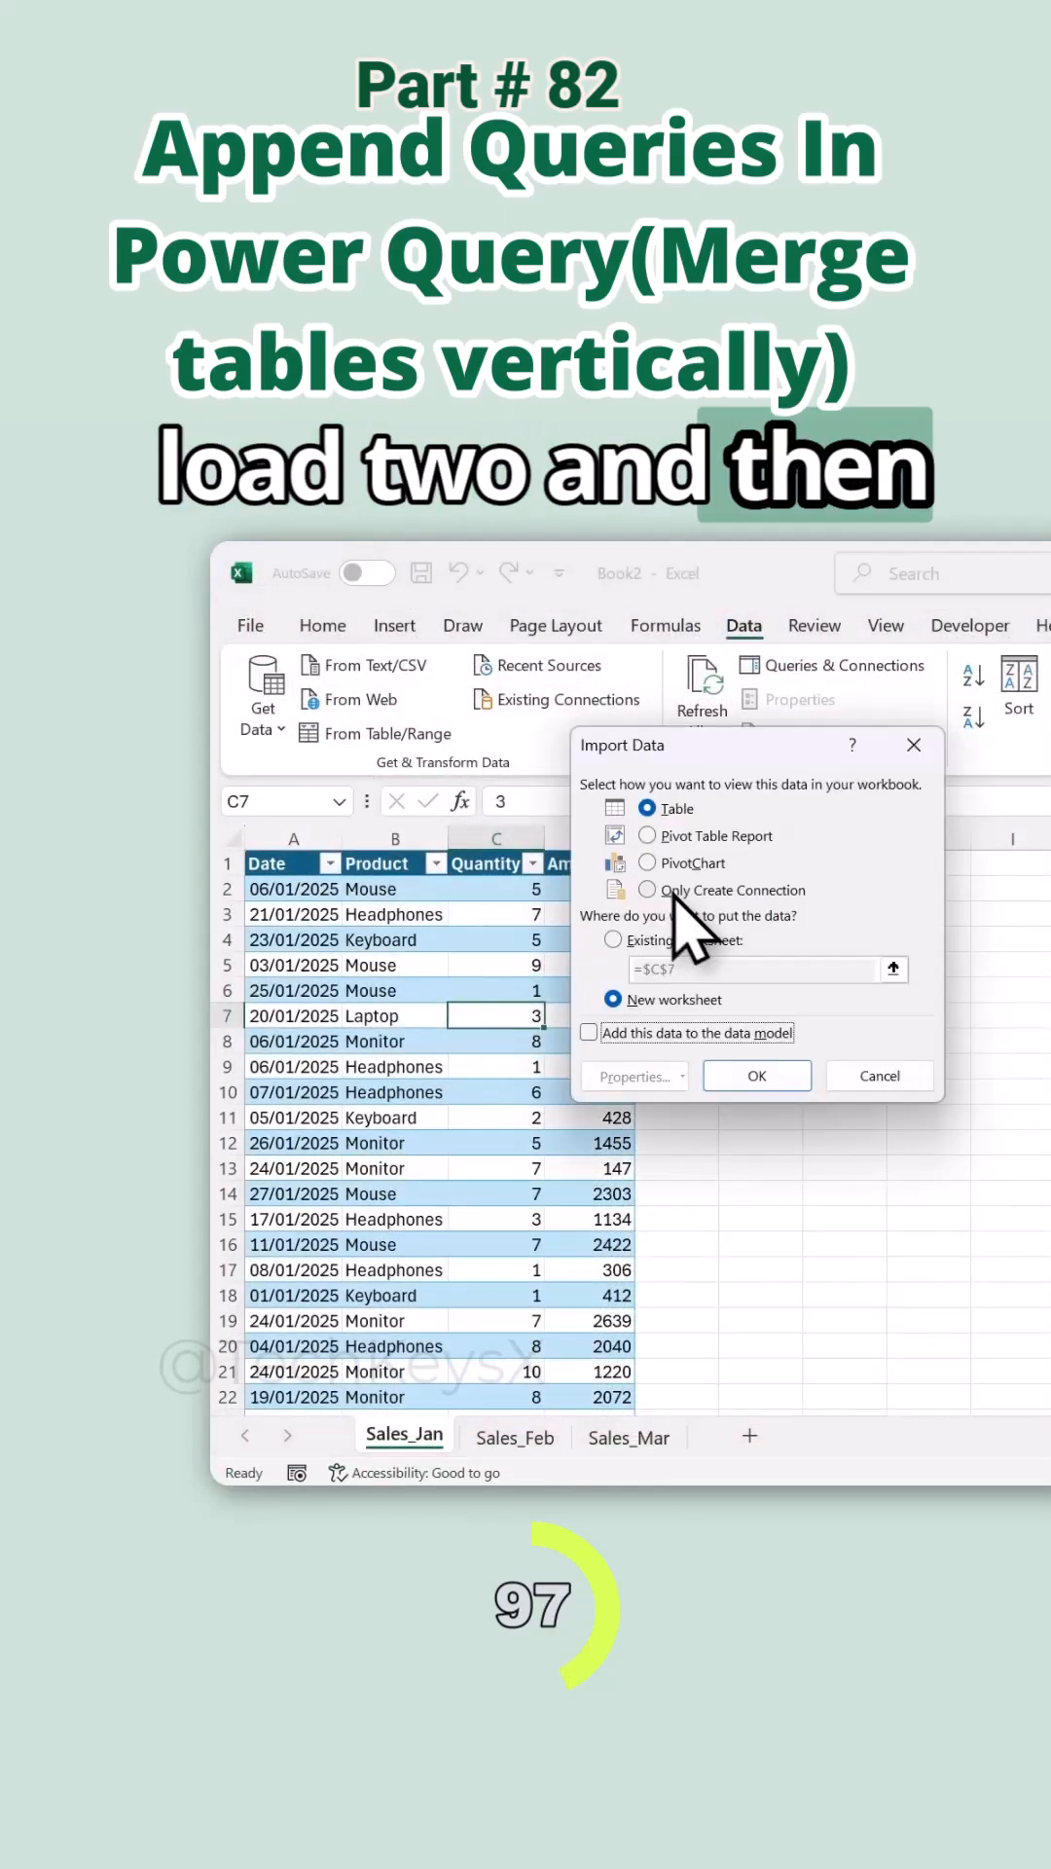
pyautogui.click(755, 1074)
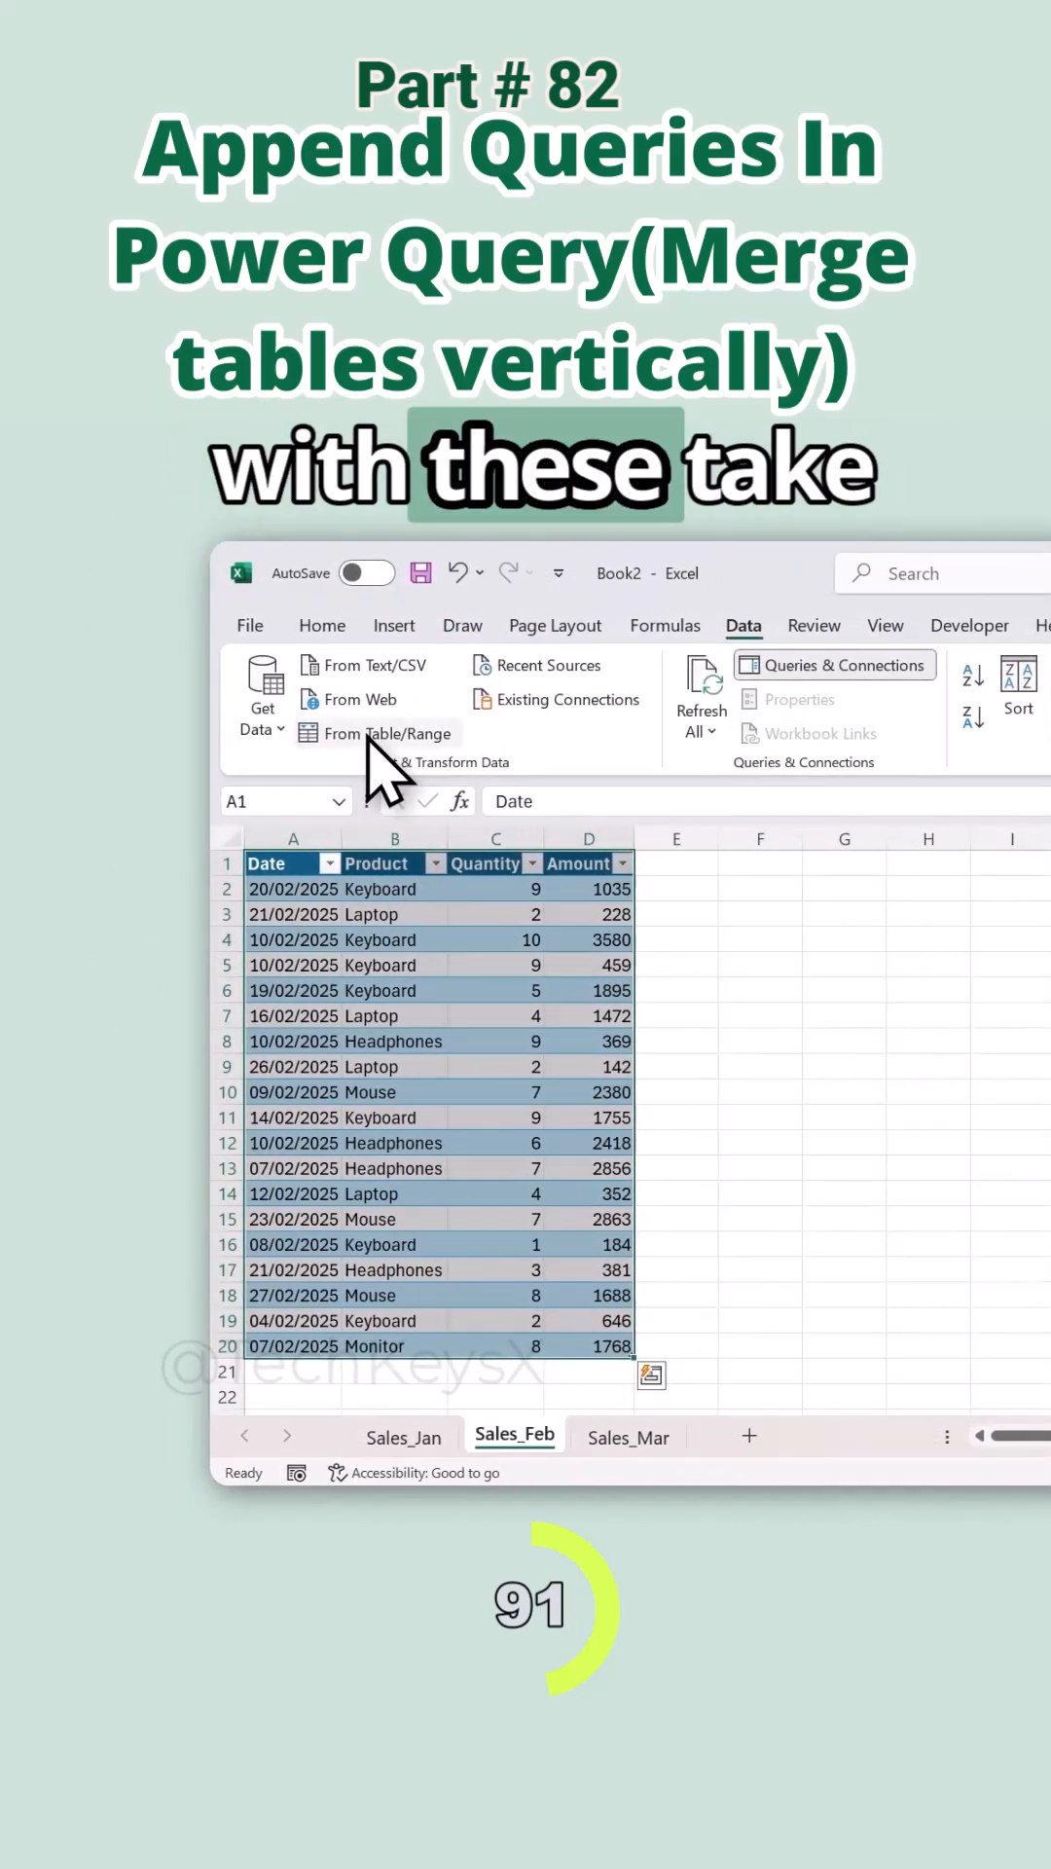
# Load February as connection only, and March as connection-only query 'Mar Sales'.
pyautogui.click(386, 732)
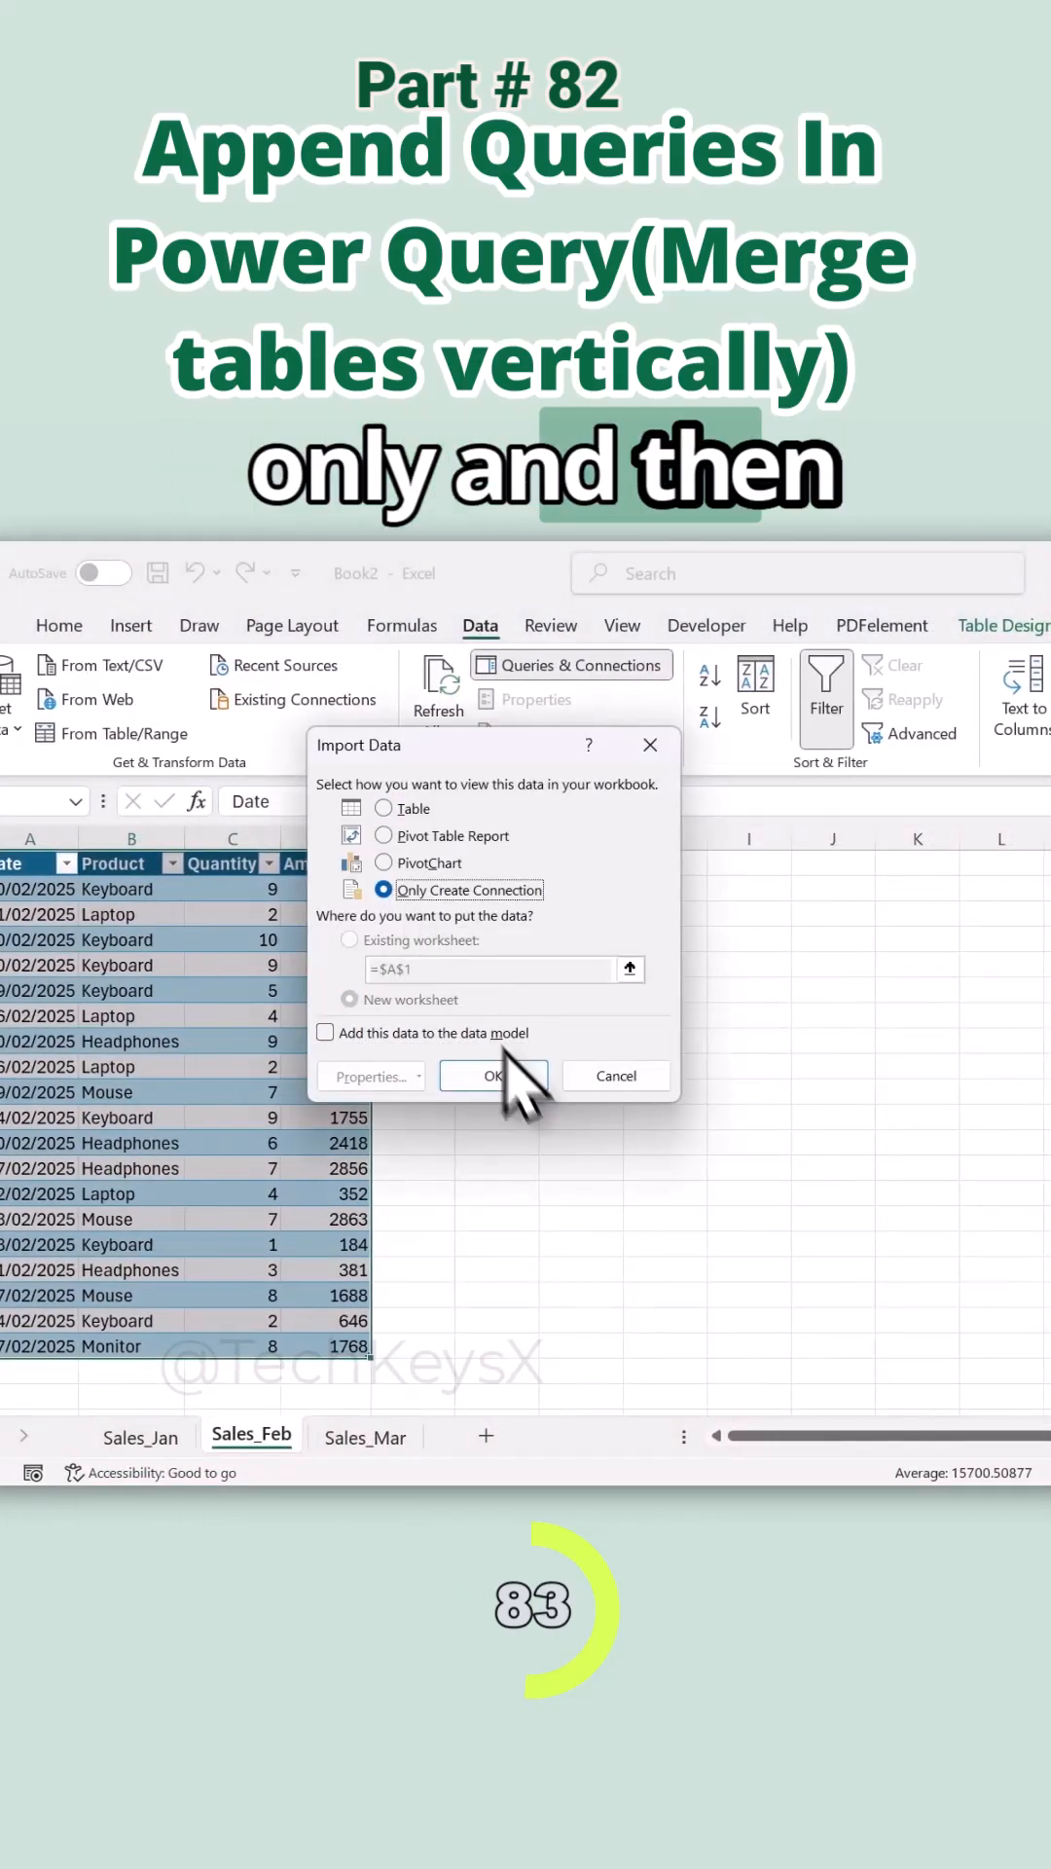
pyautogui.click(492, 1074)
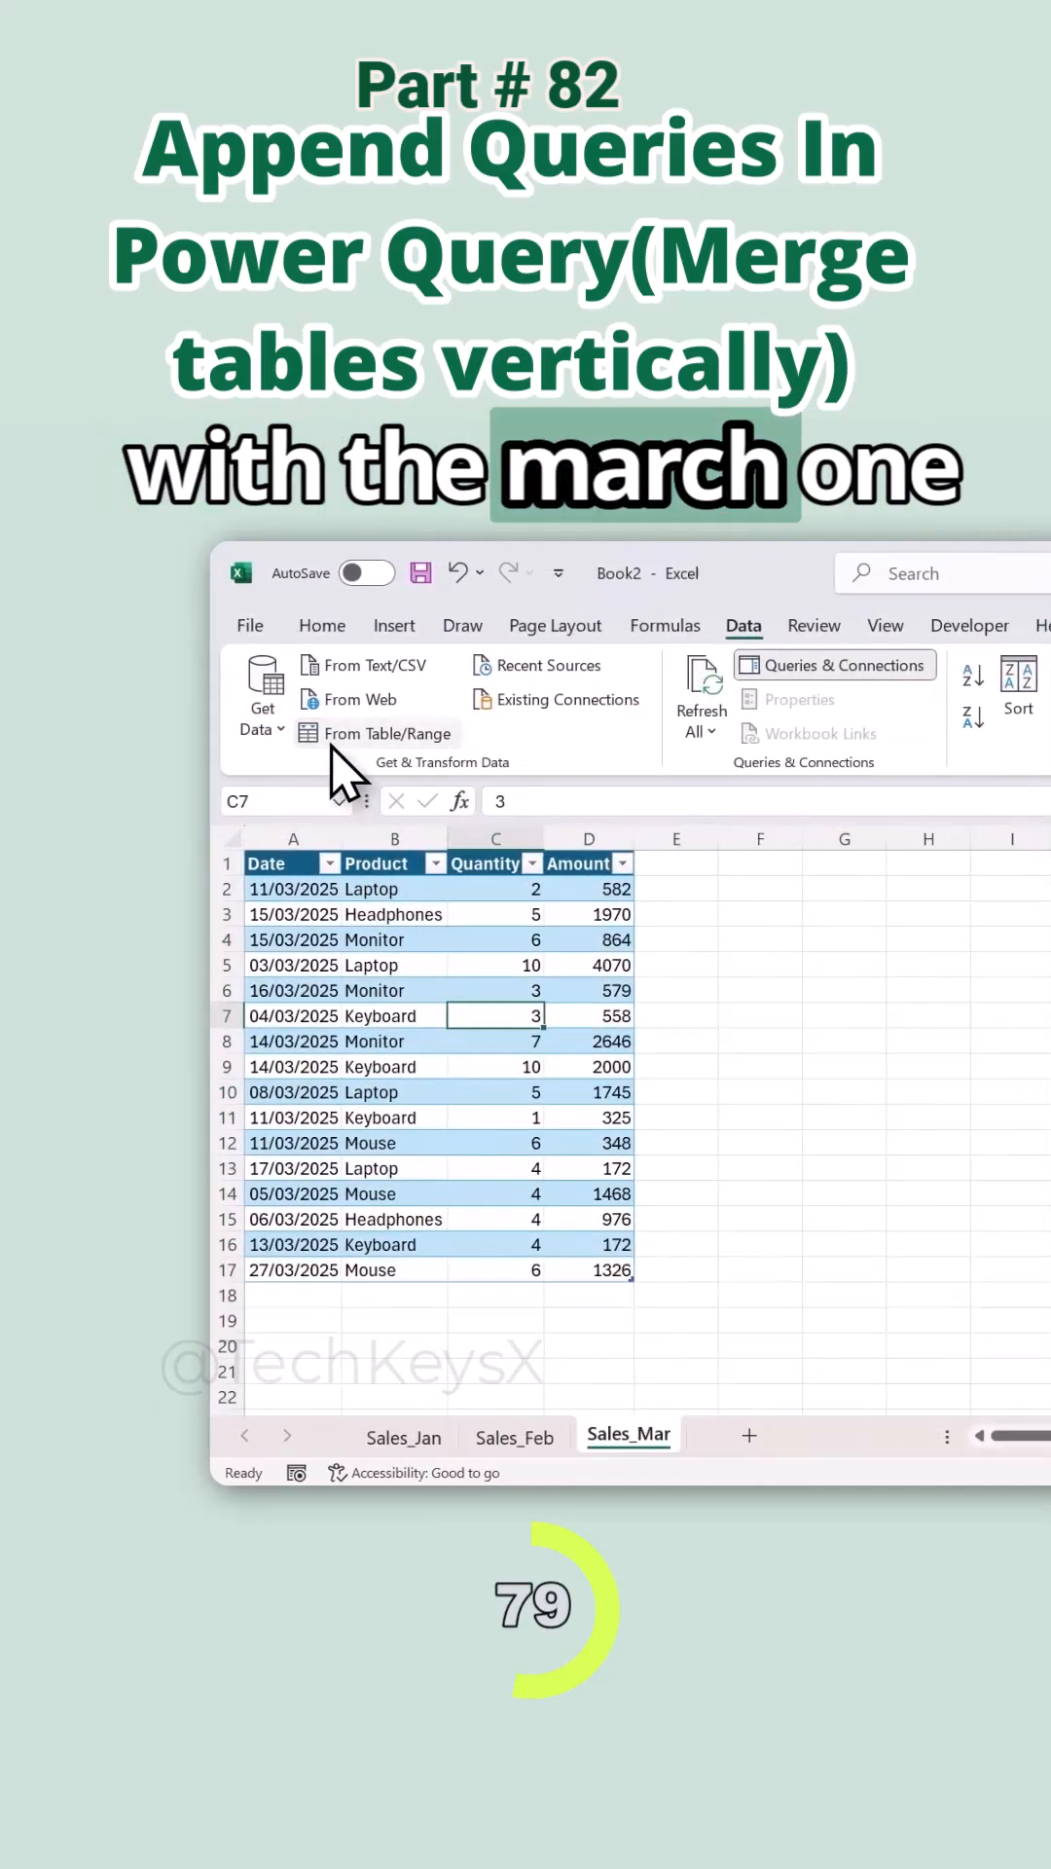
pyautogui.click(377, 733)
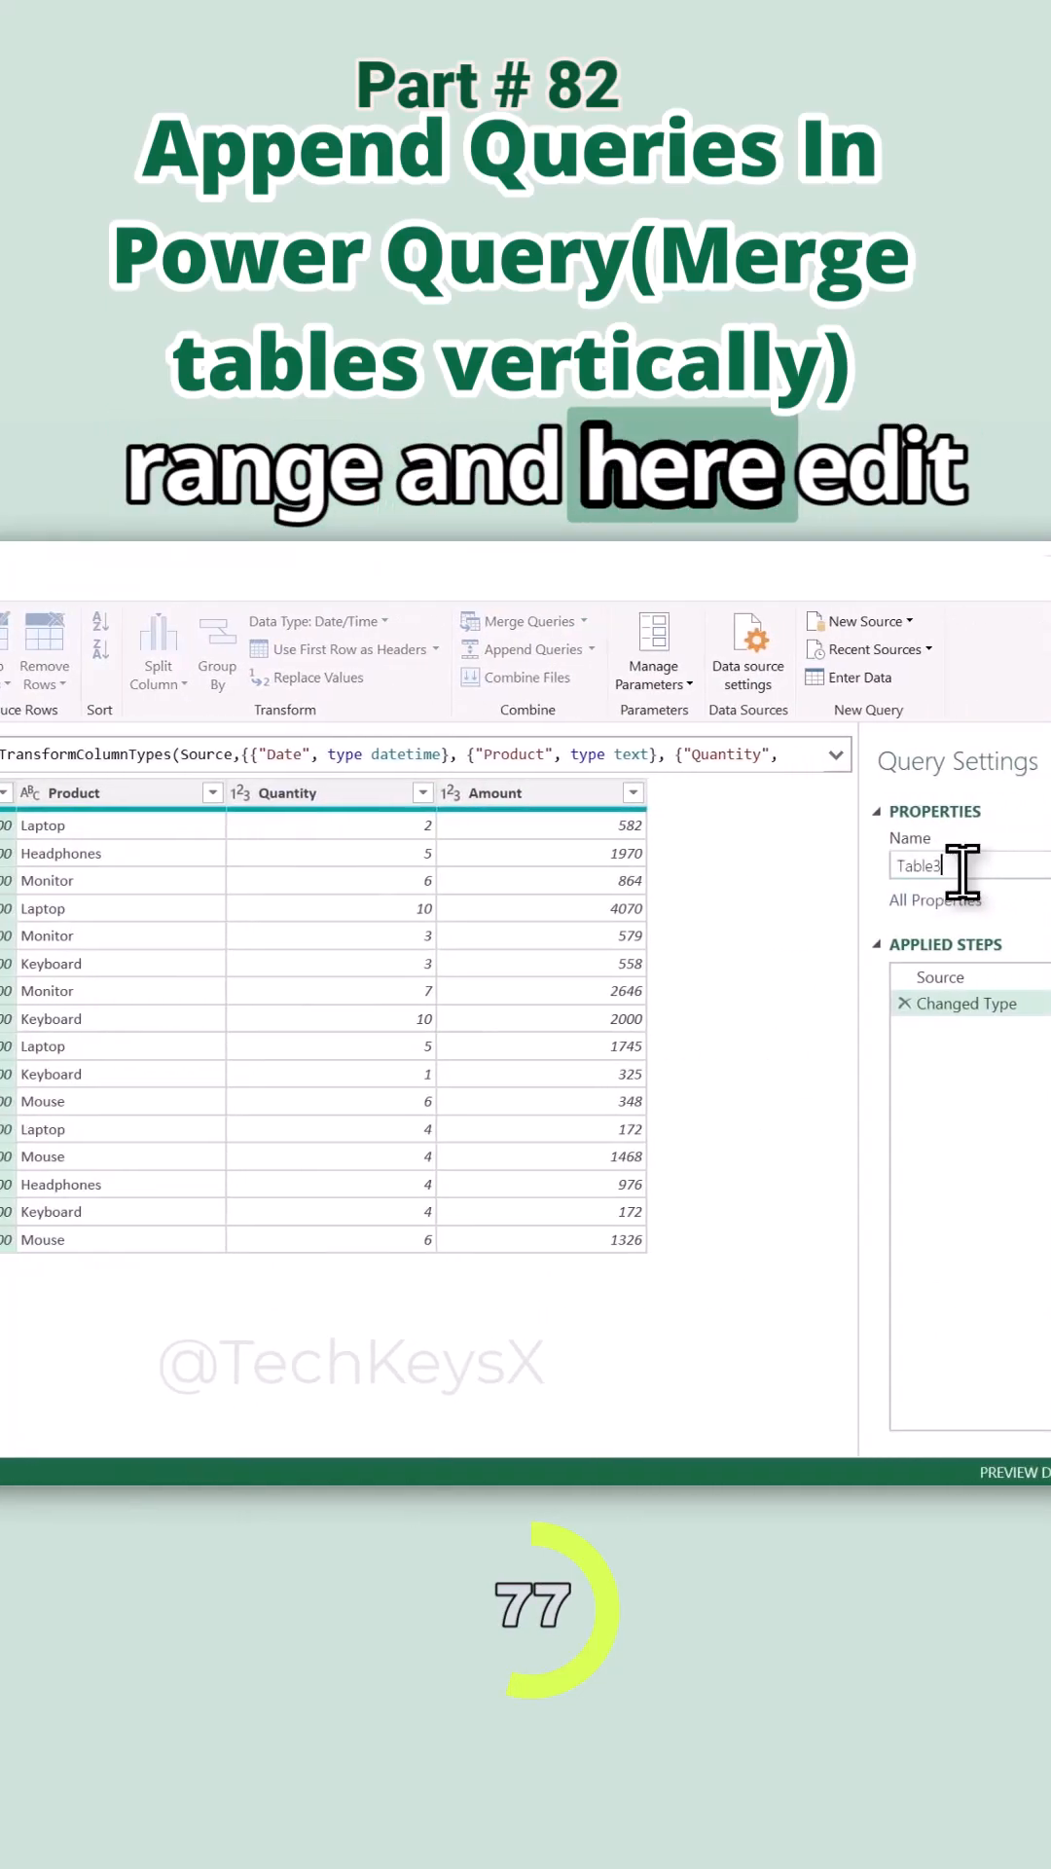
pyautogui.write('Mar Sales')
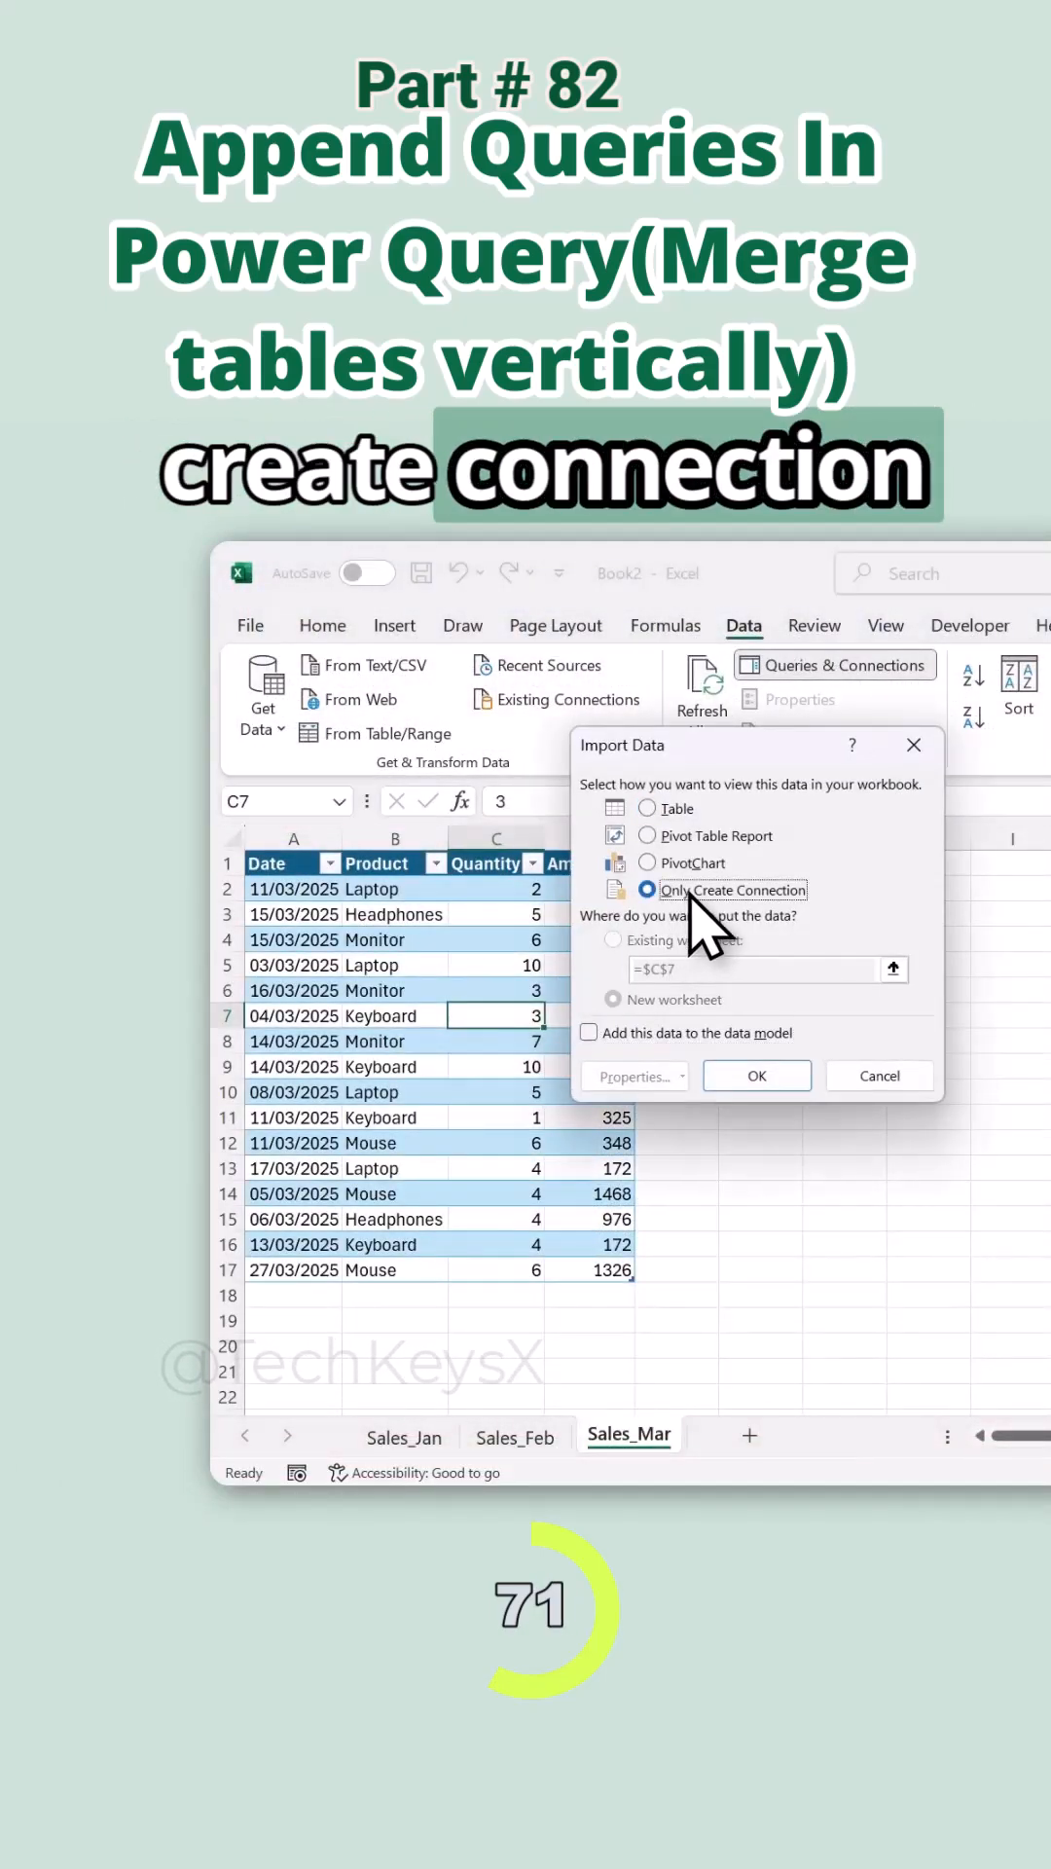
pyautogui.click(755, 1075)
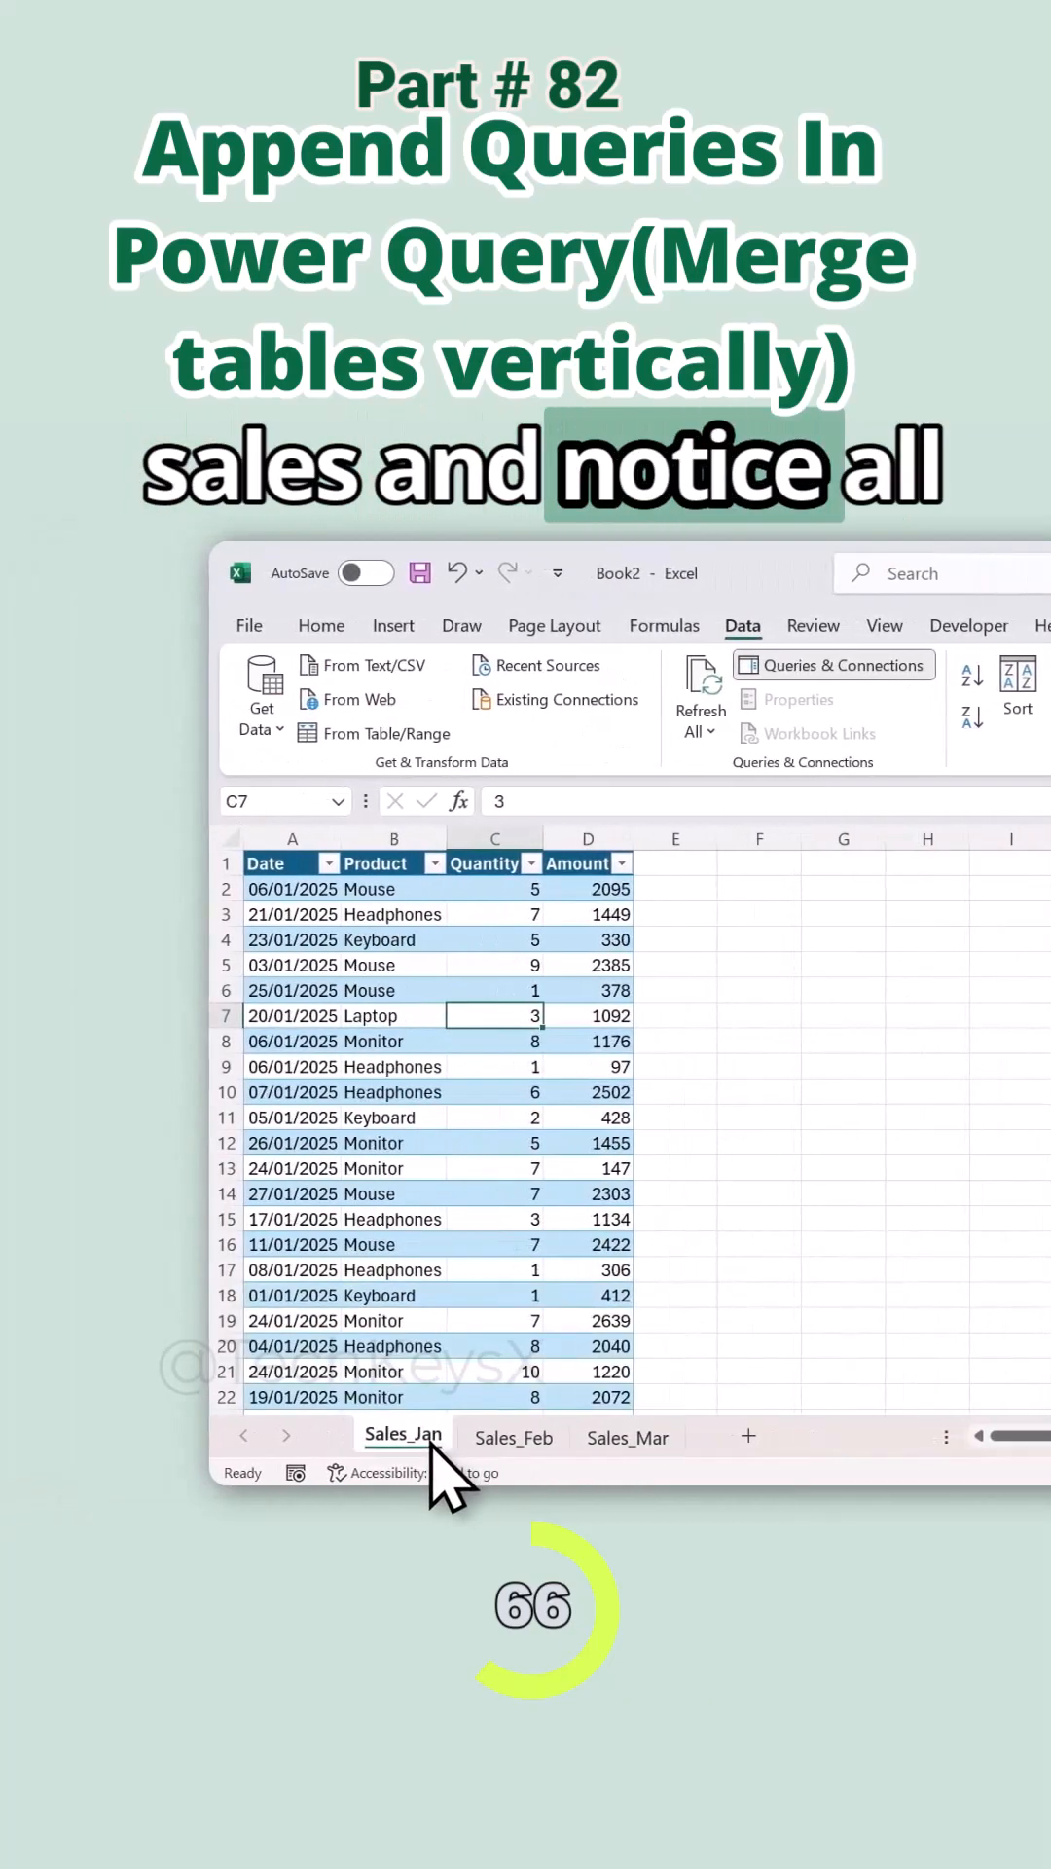
pyautogui.moveTo(500, 1460)
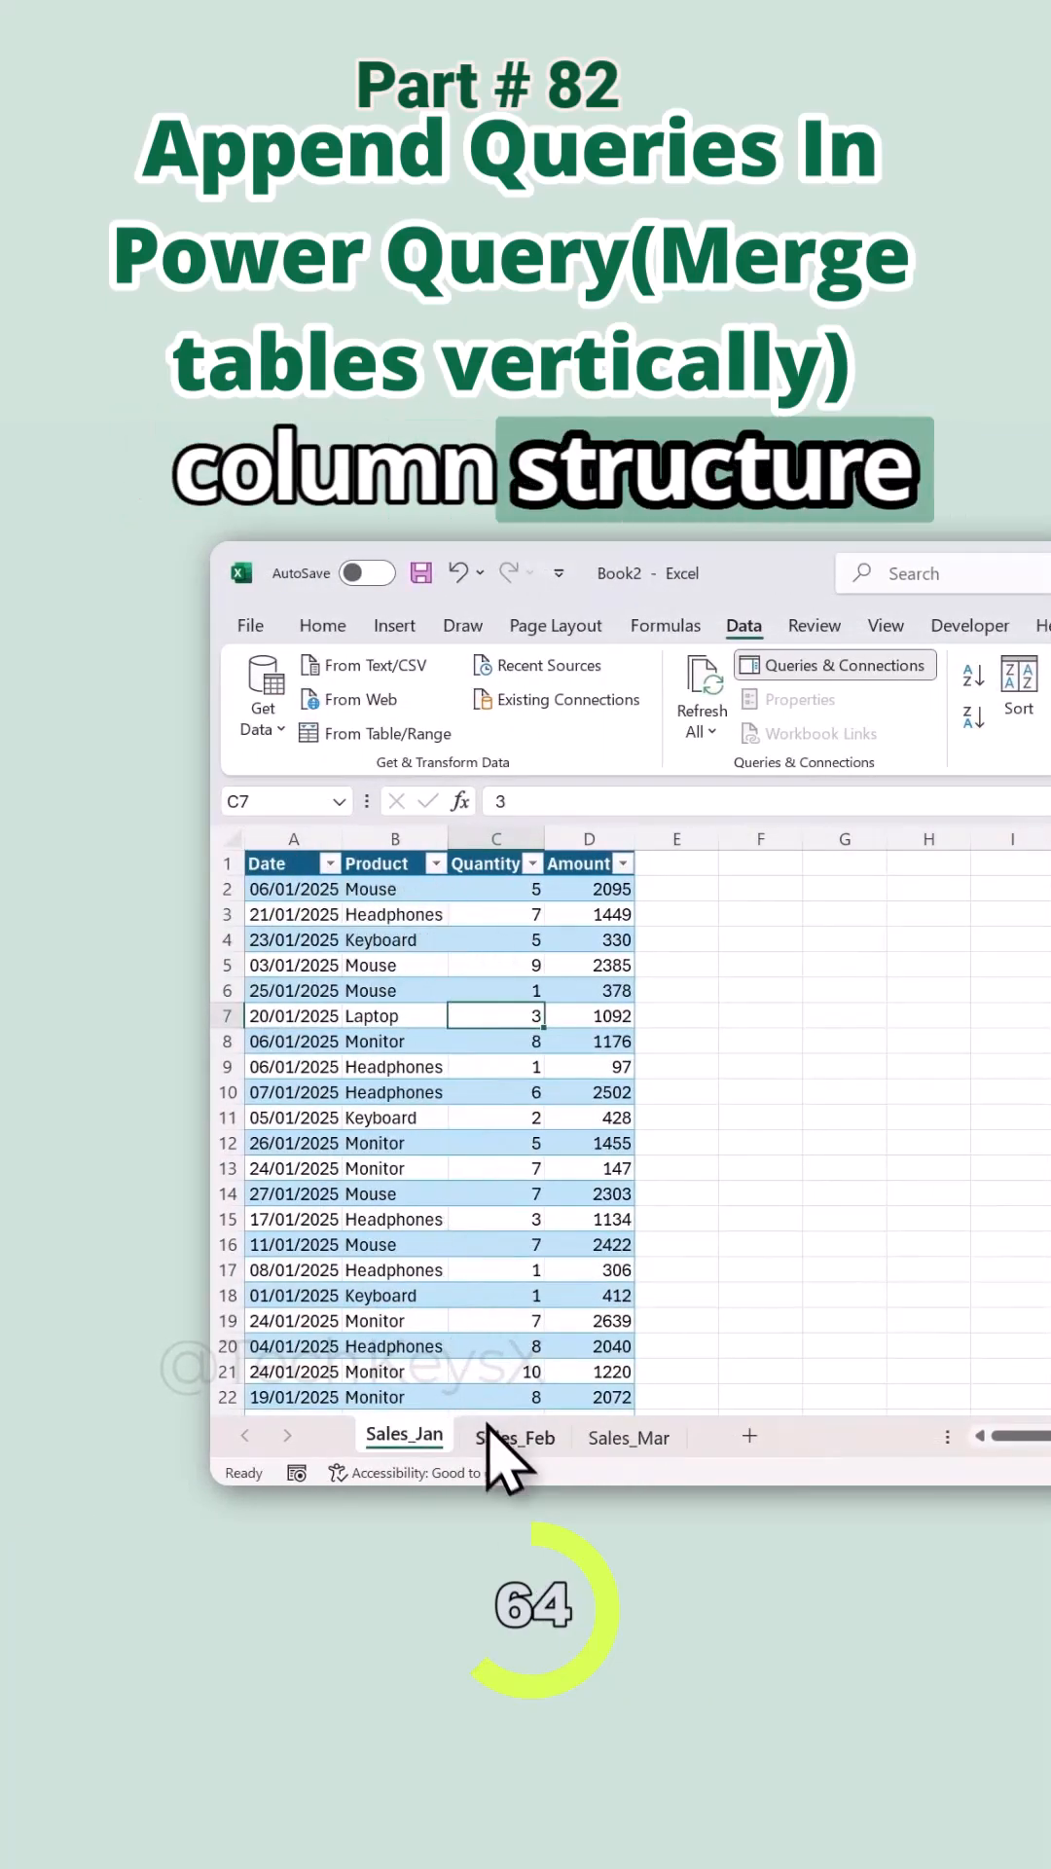
# Compare the monthly sales sheets, then open the Jan Sales query in Power Query Editor.
pyautogui.click(625, 1435)
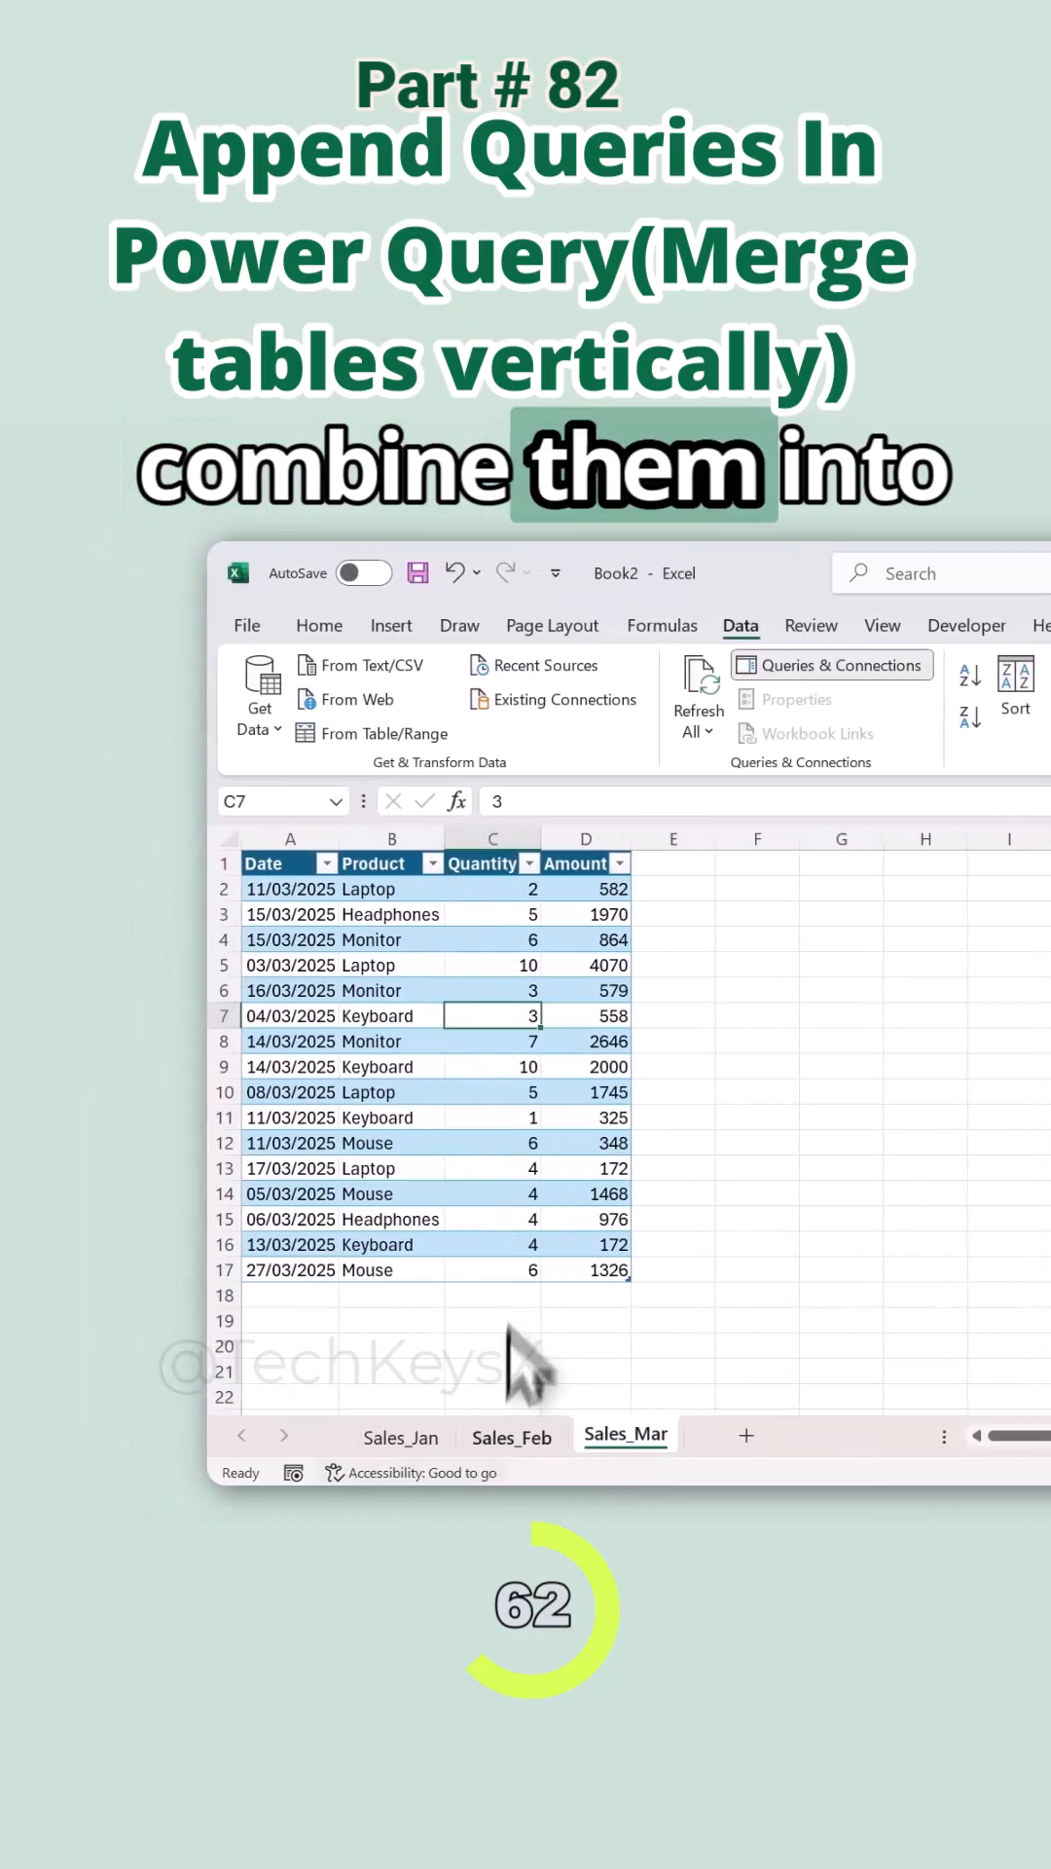
pyautogui.click(403, 1437)
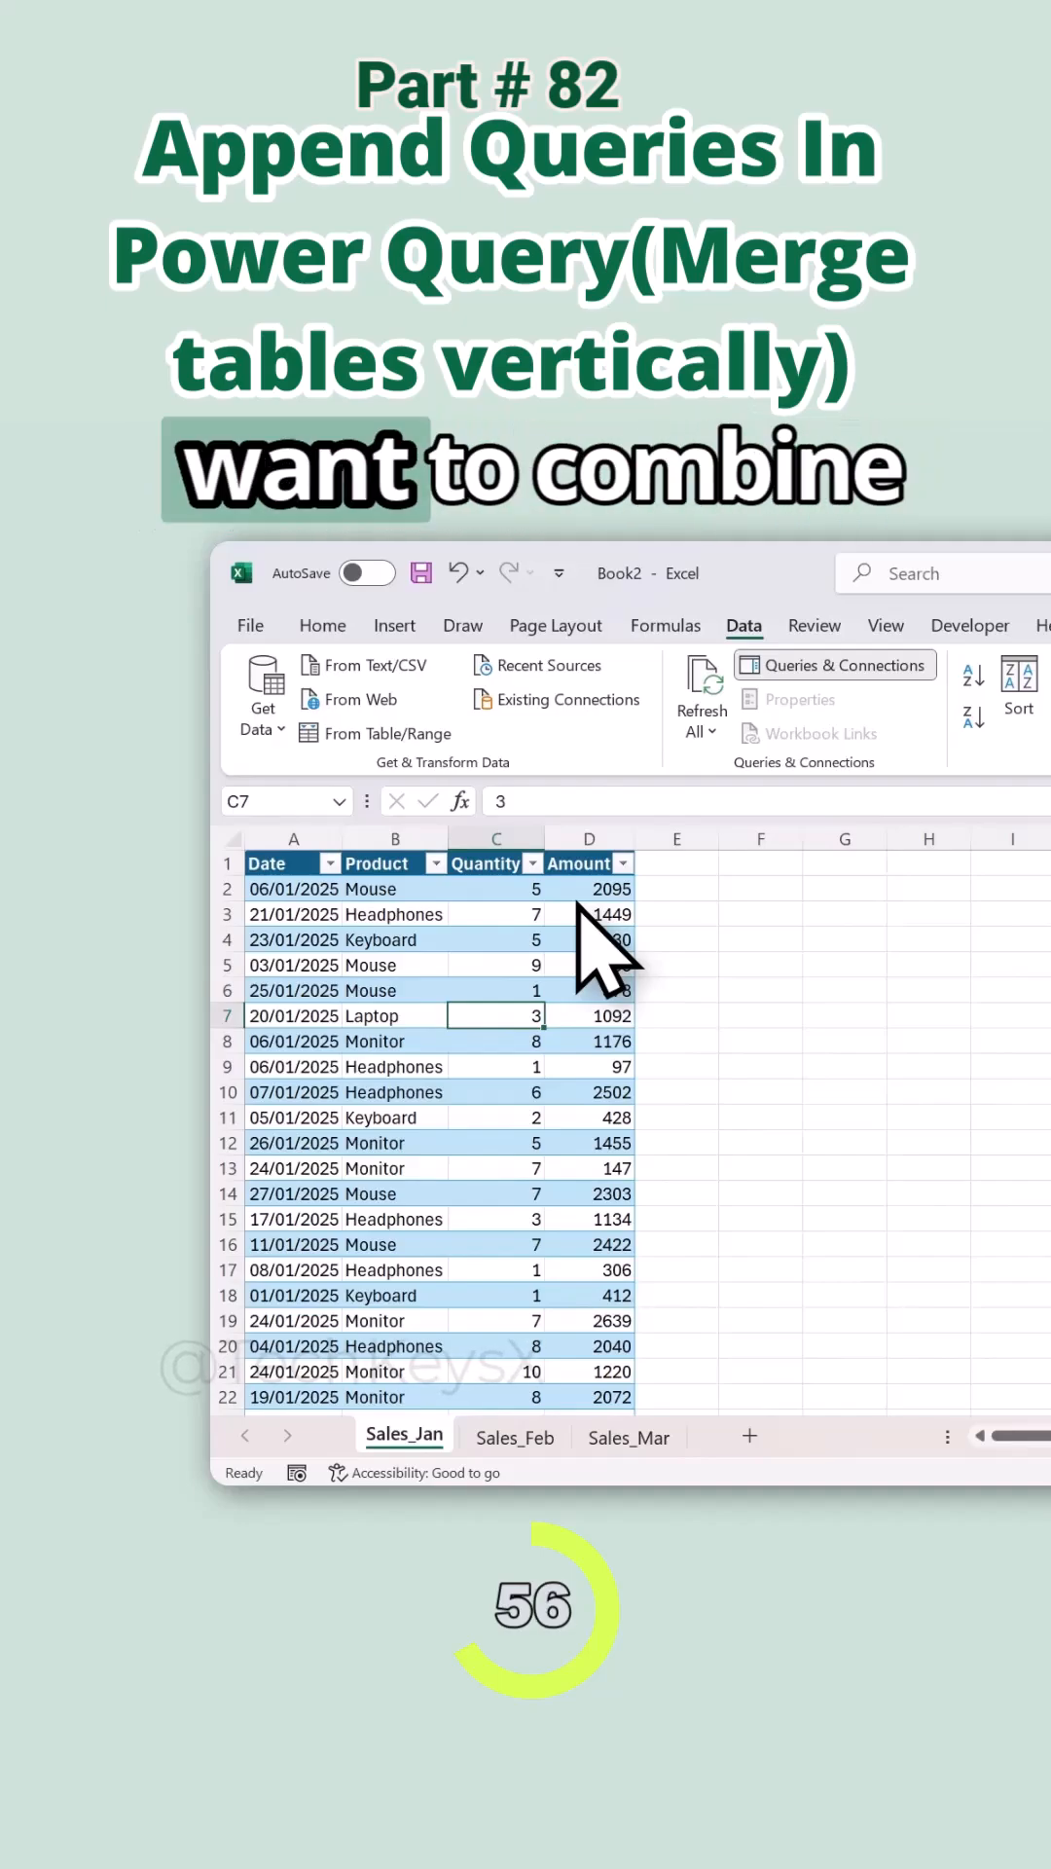
pyautogui.scroll(-3)
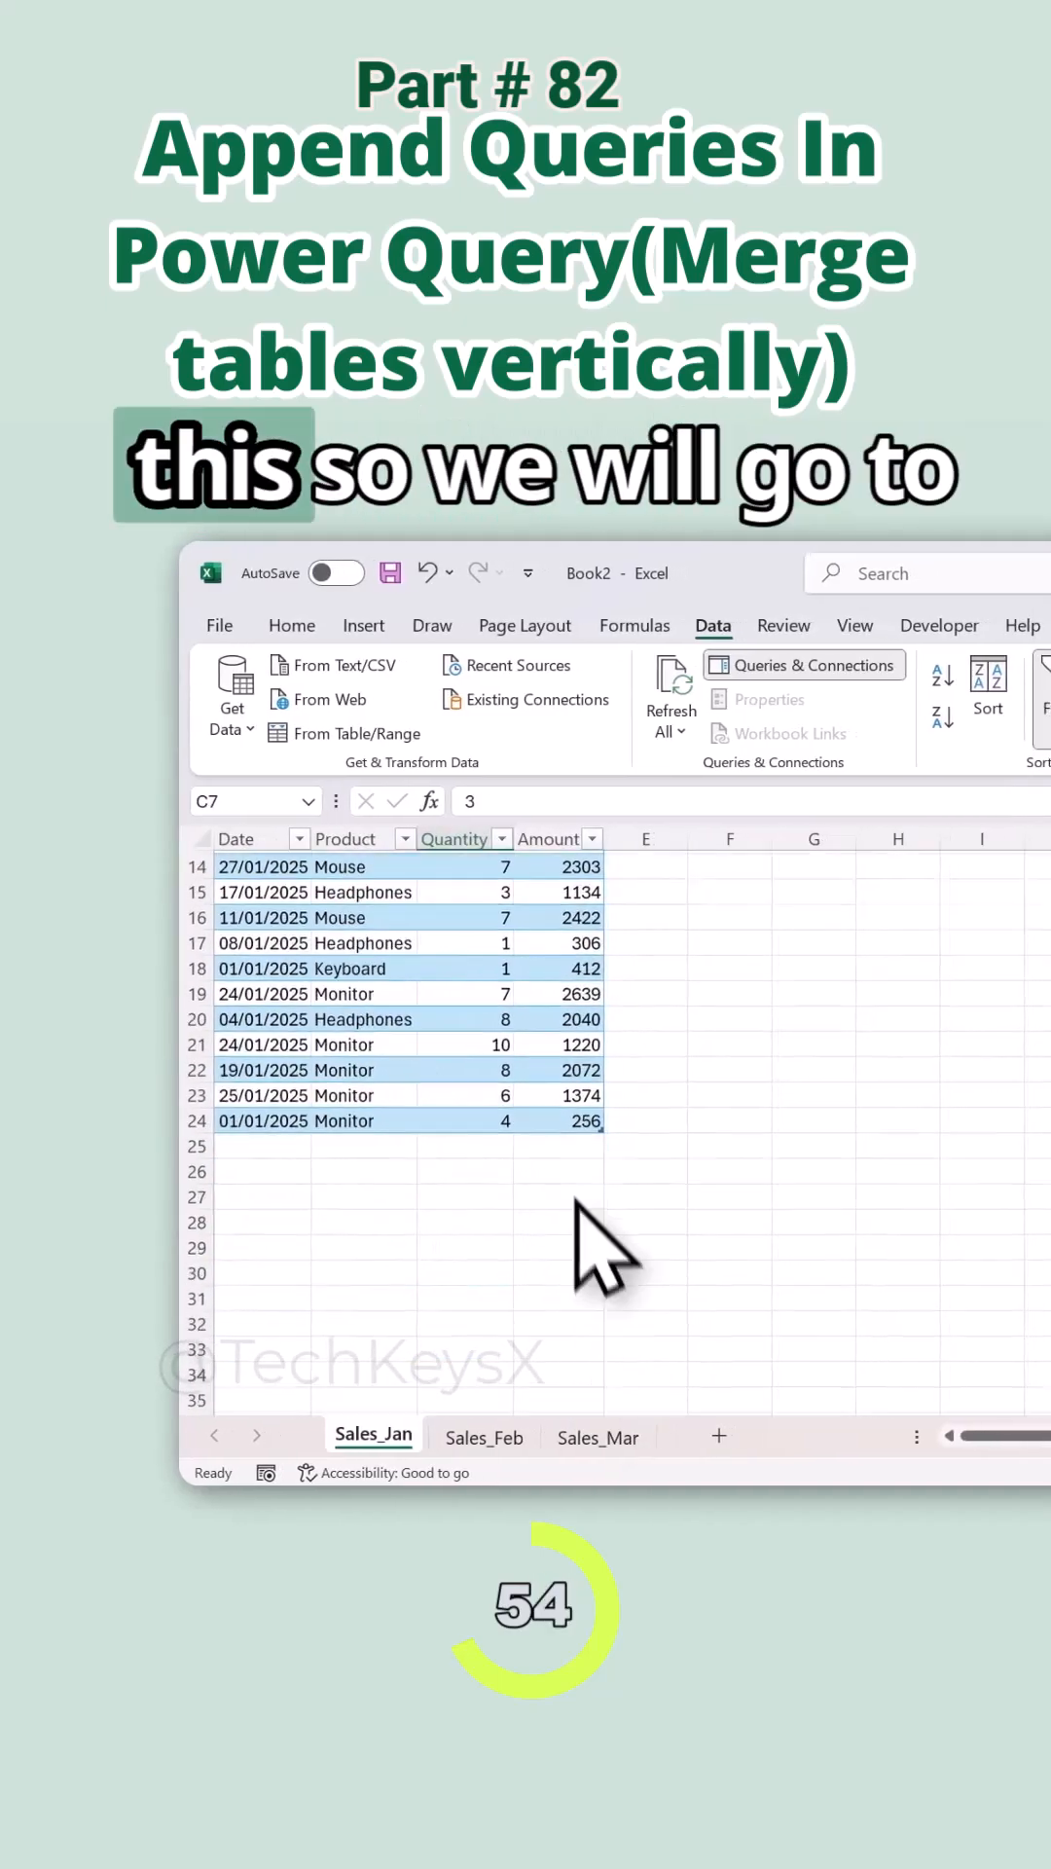
pyautogui.click(803, 665)
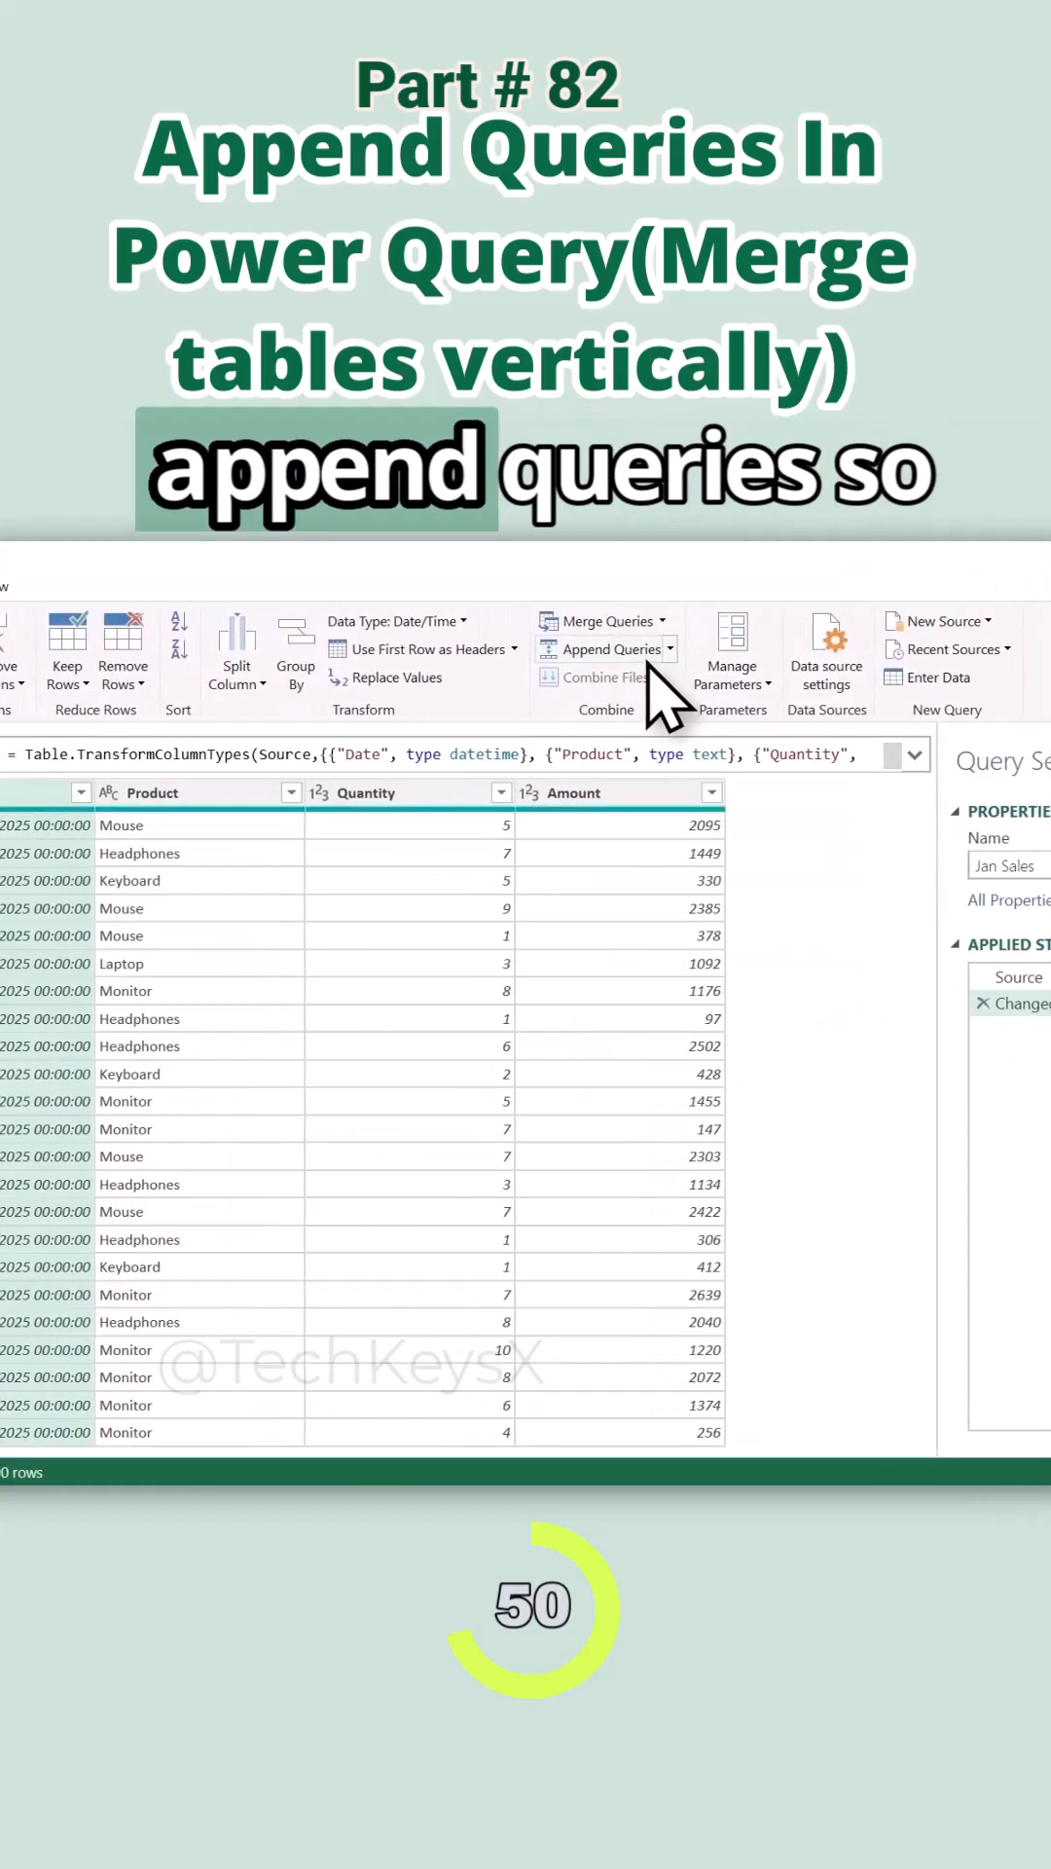
# Append Jan, Feb and Mar Sales as new query Q1 using three or more tables.
pyautogui.click(669, 649)
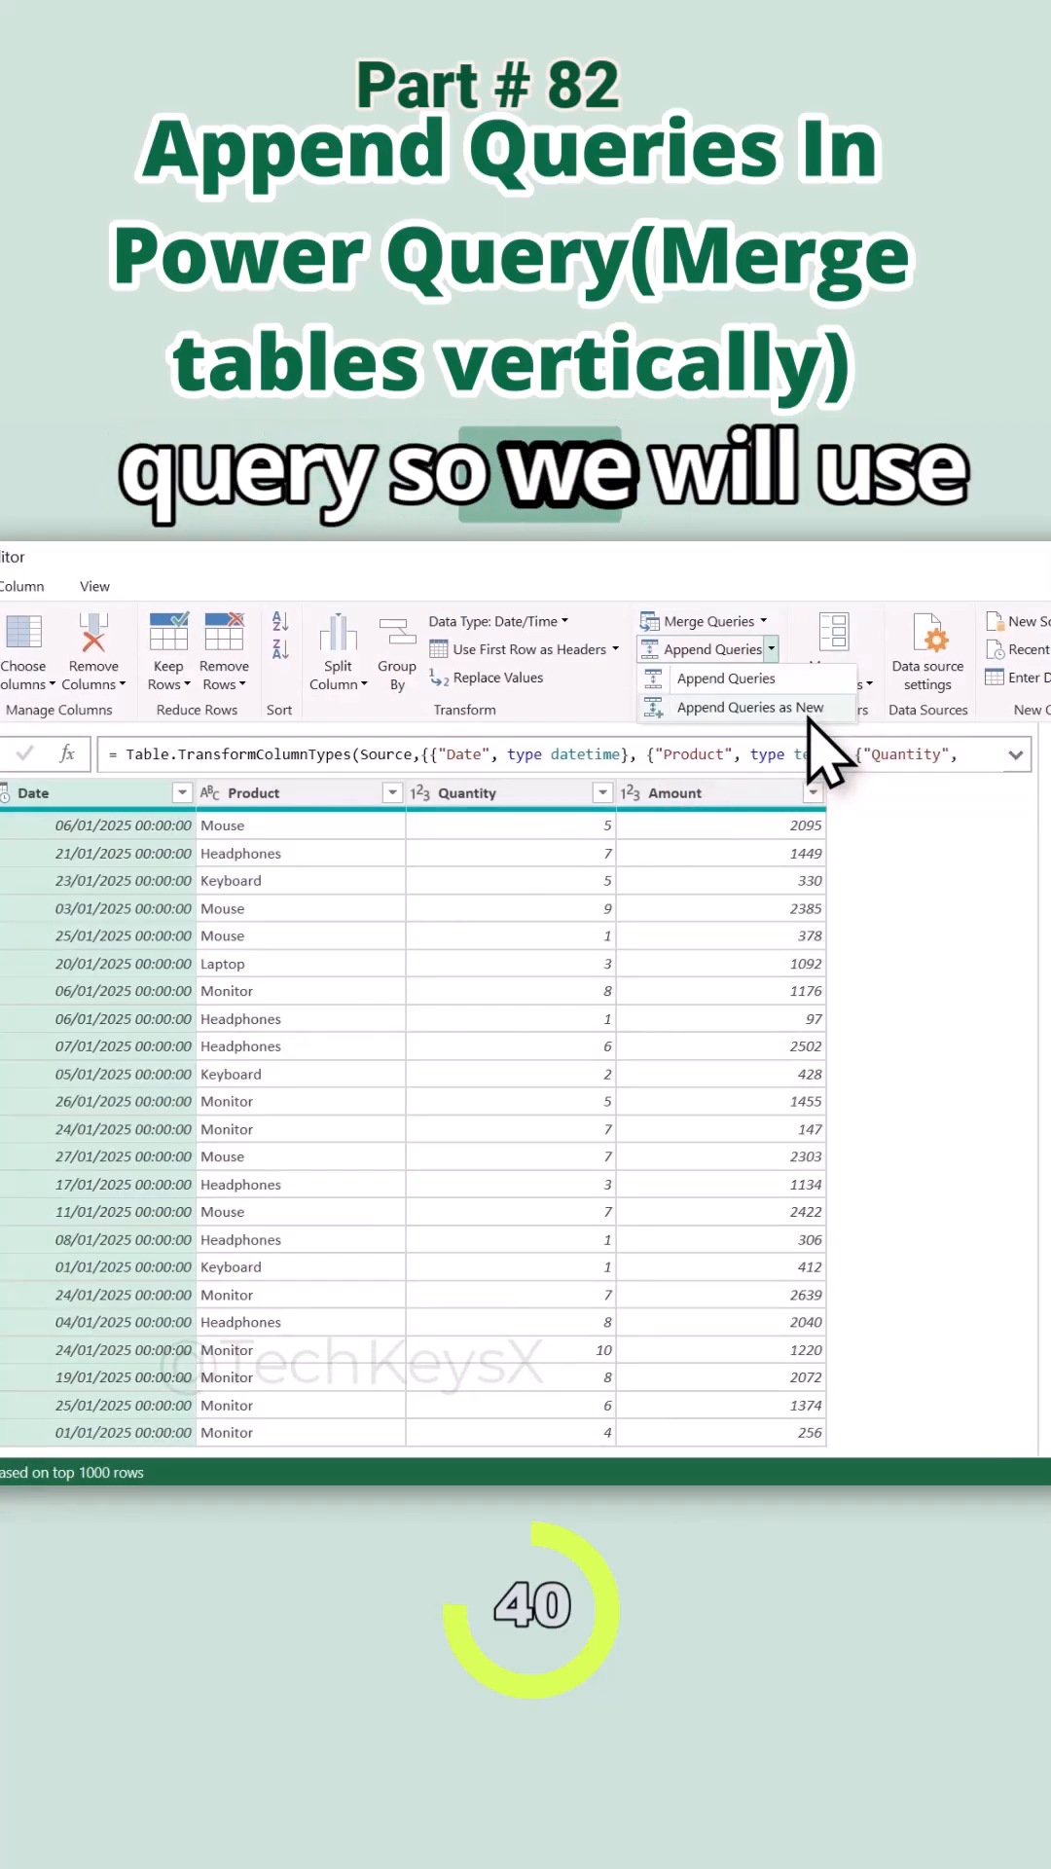
pyautogui.click(755, 707)
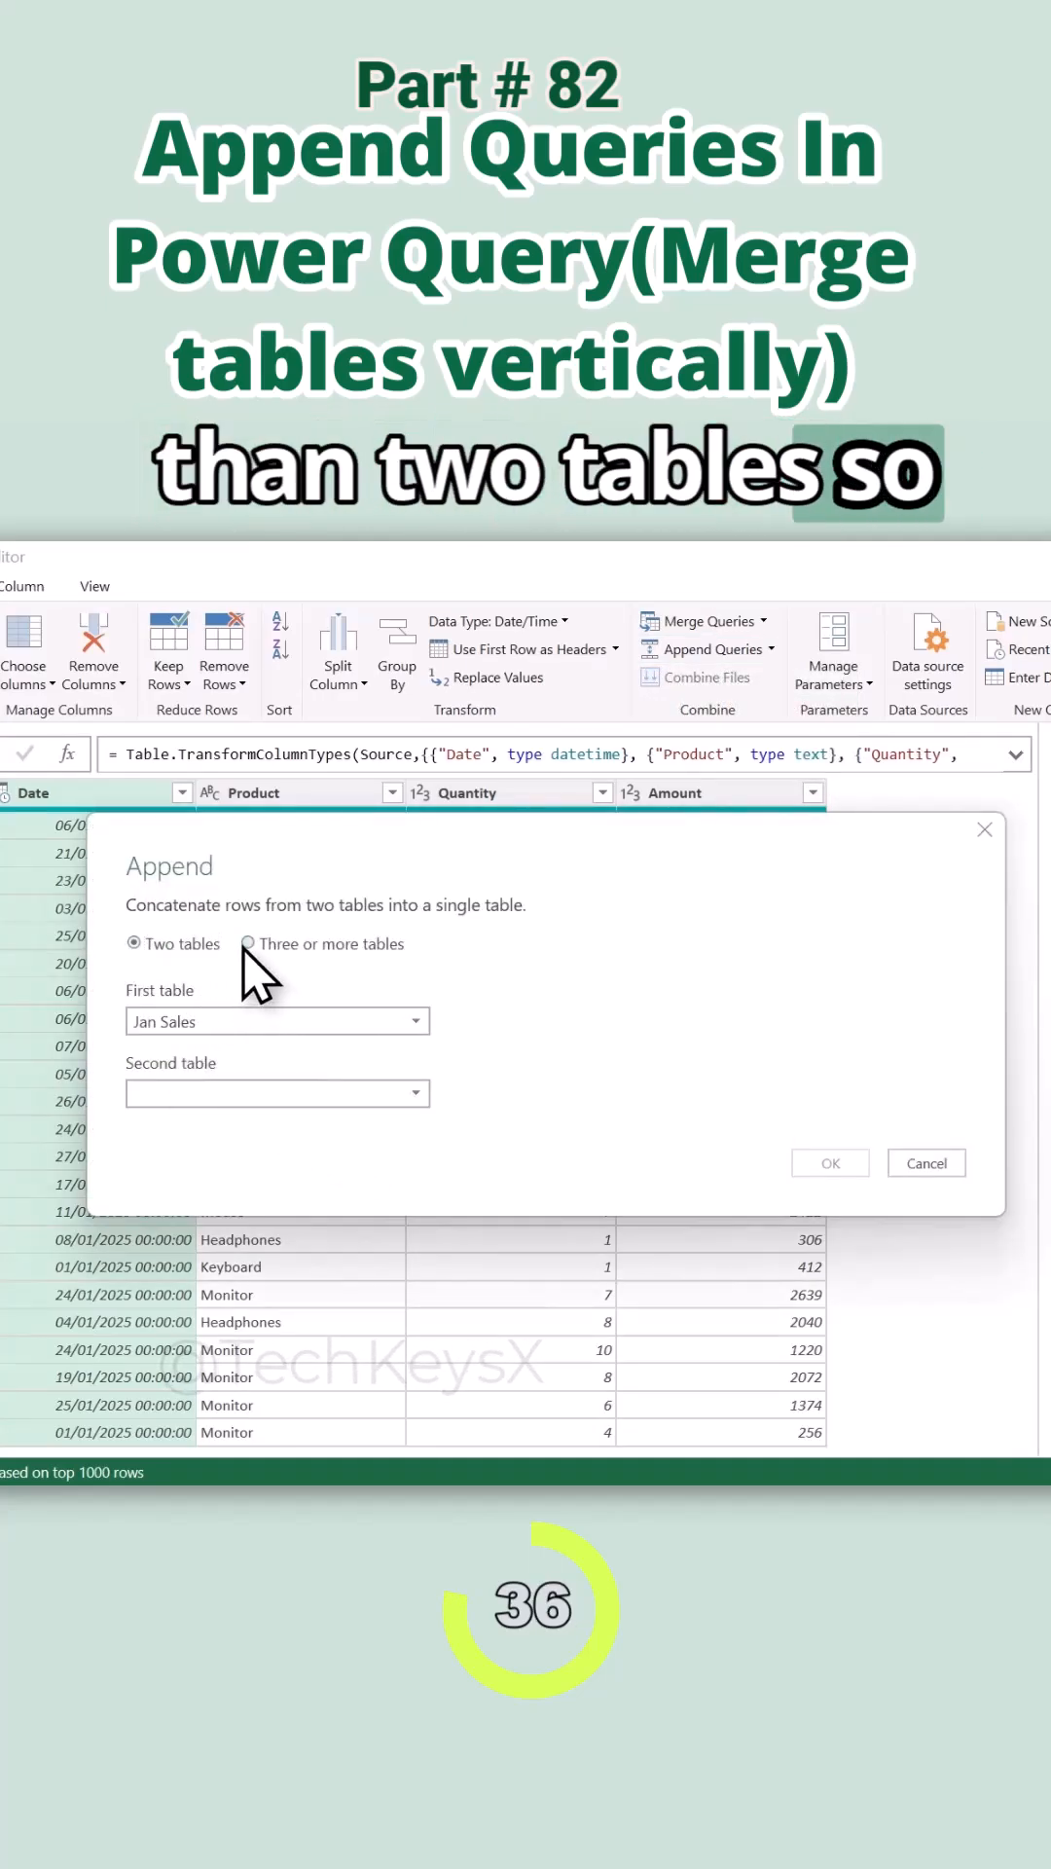
pyautogui.click(247, 943)
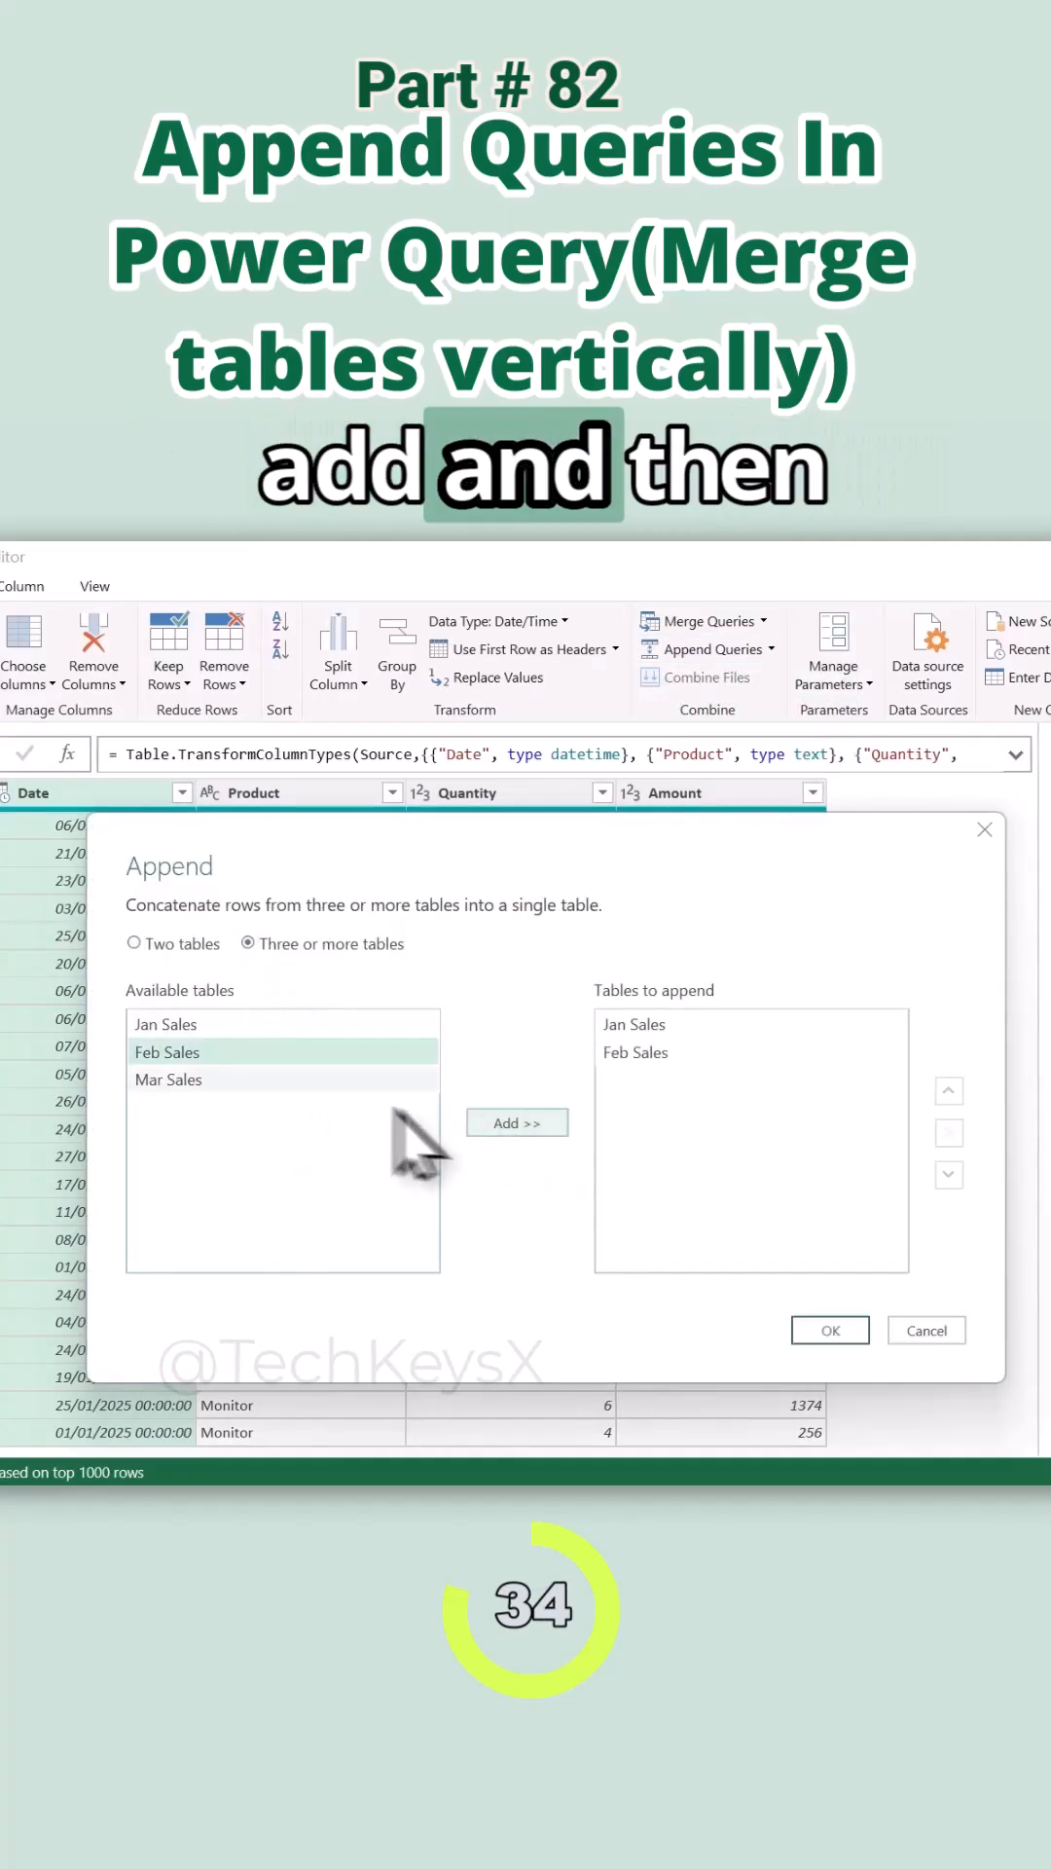
pyautogui.click(517, 1122)
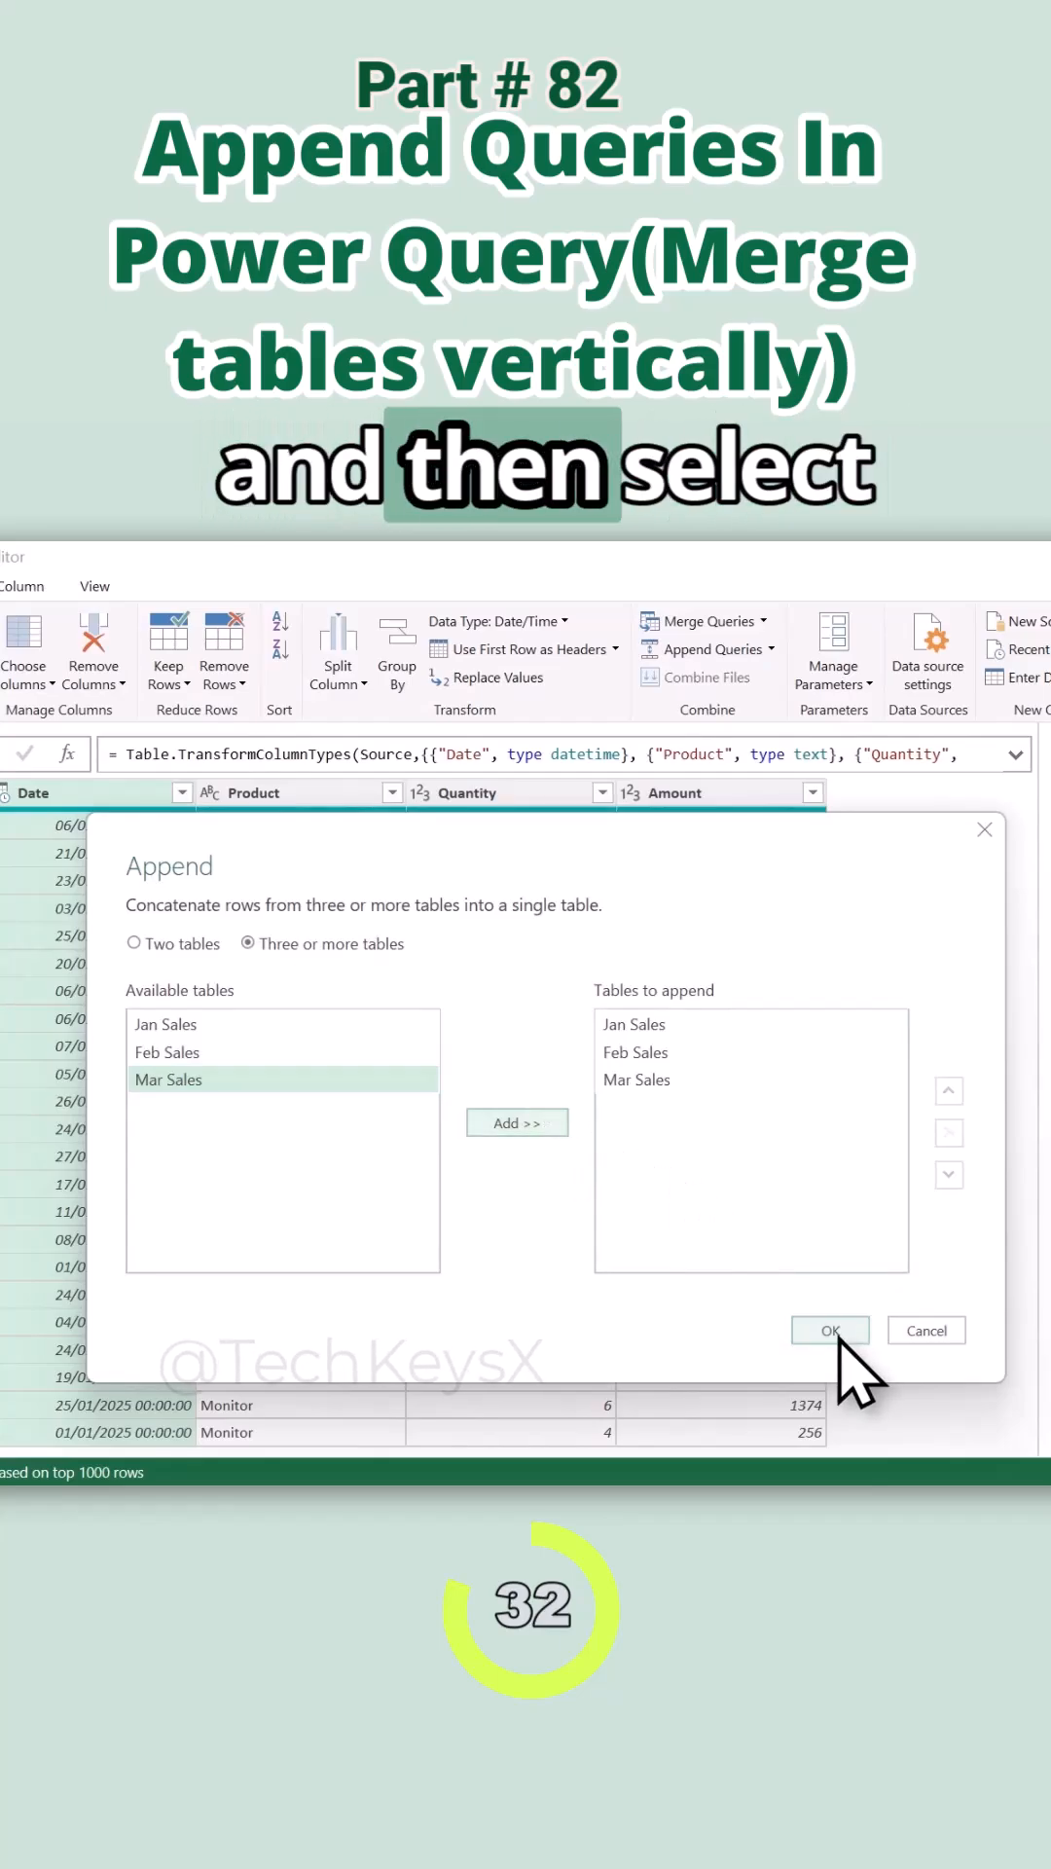
pyautogui.click(830, 1329)
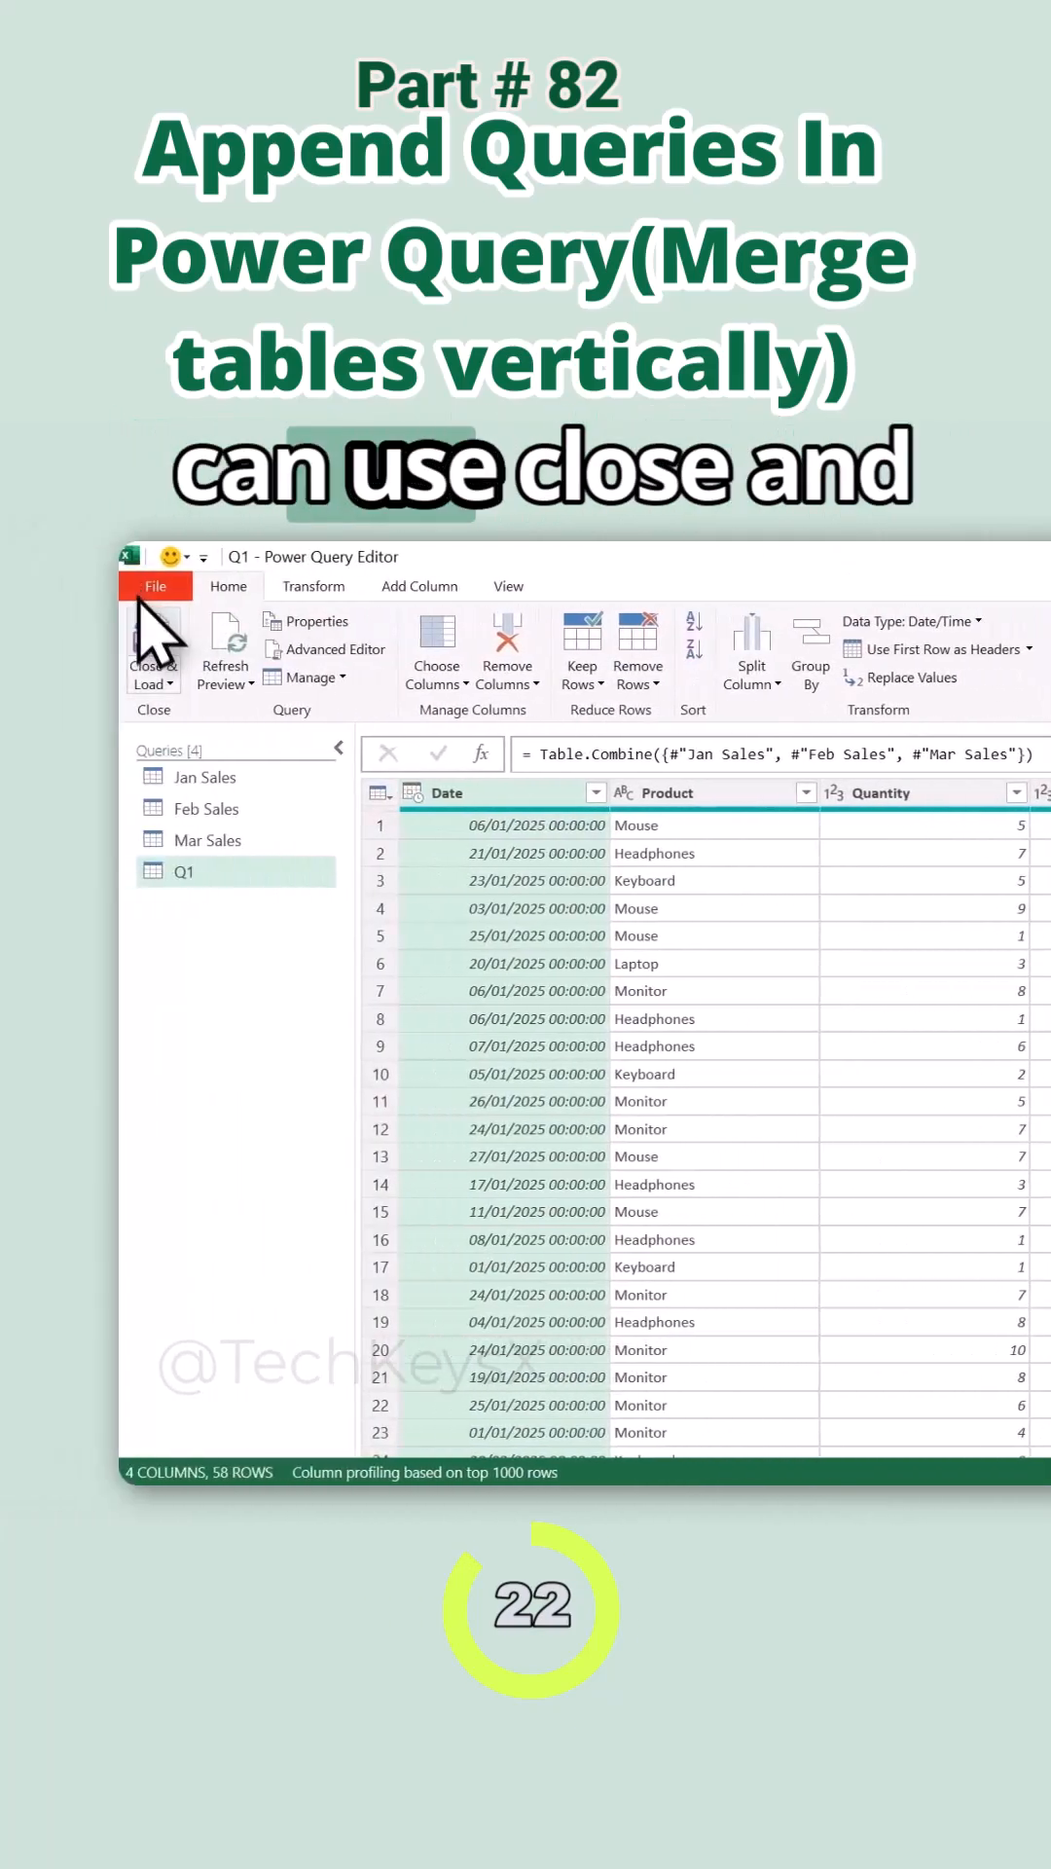
# Load Q1's 58 rows into the workbook and reopen Q1 for editing.
pyautogui.click(148, 644)
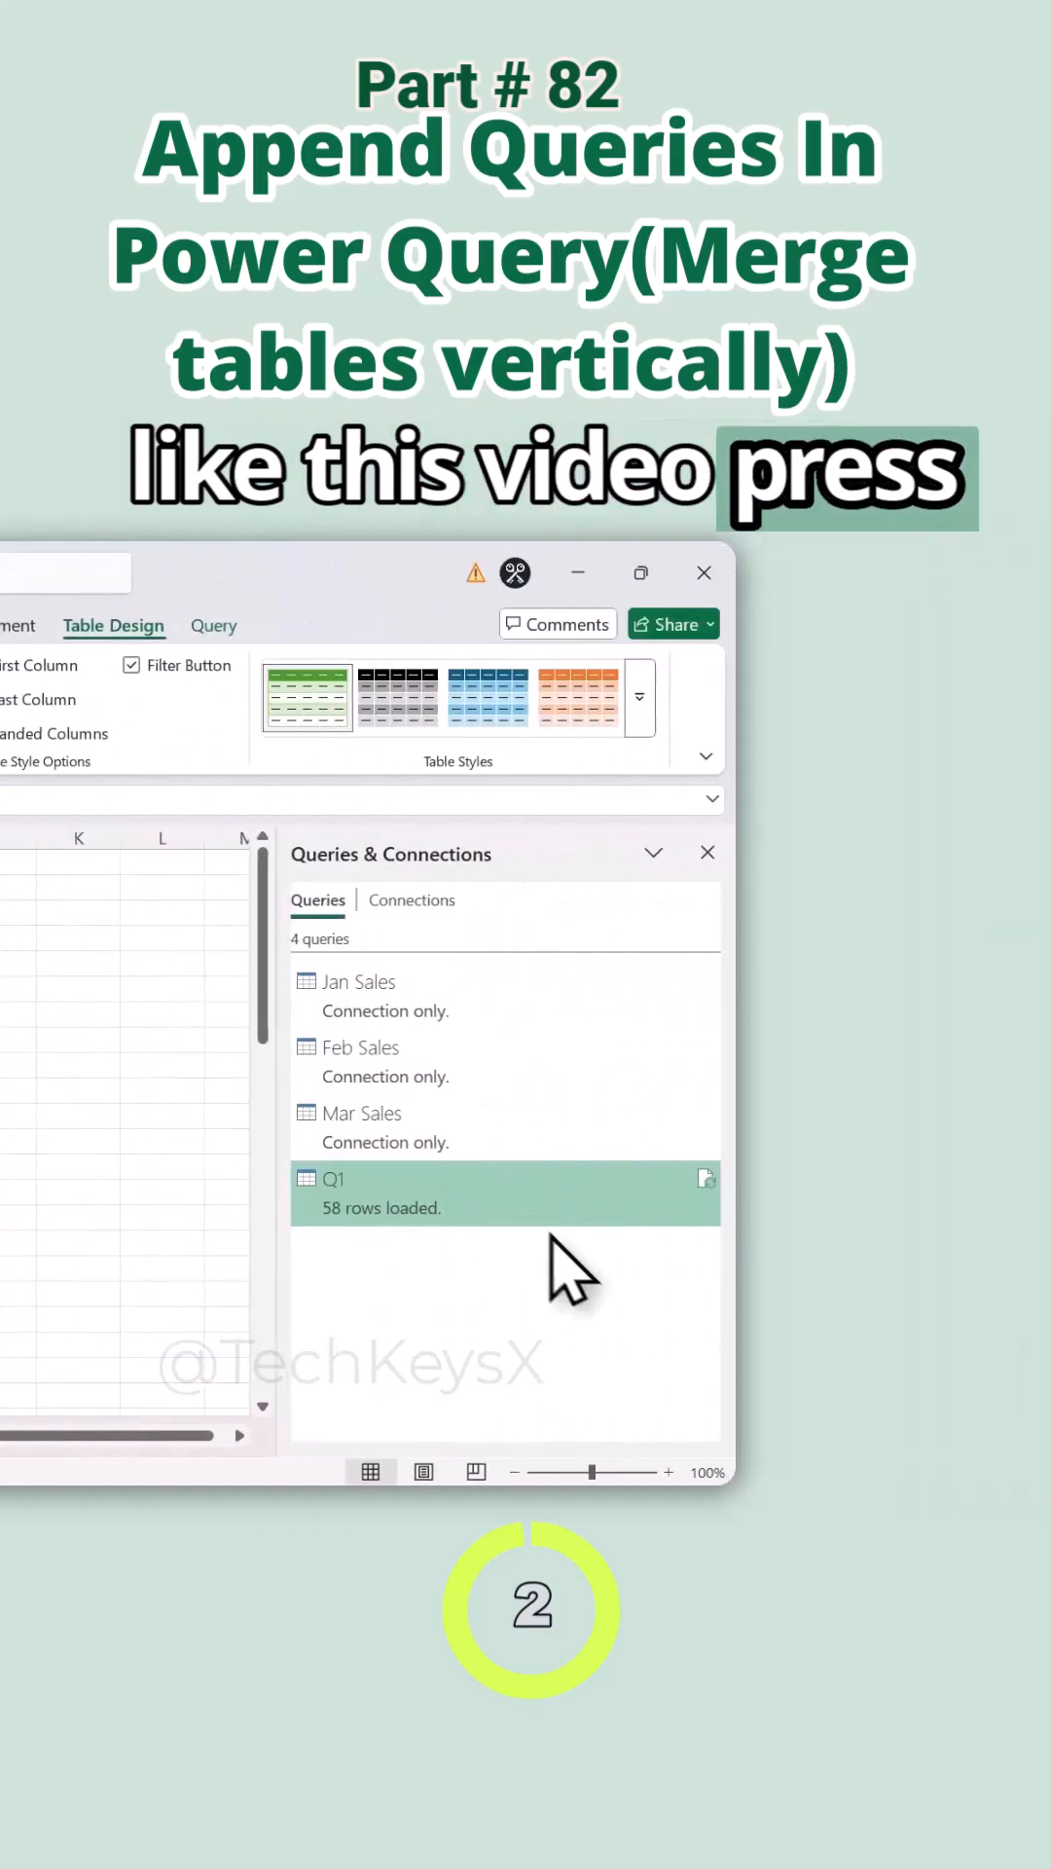
pyautogui.doubleClick(339, 1178)
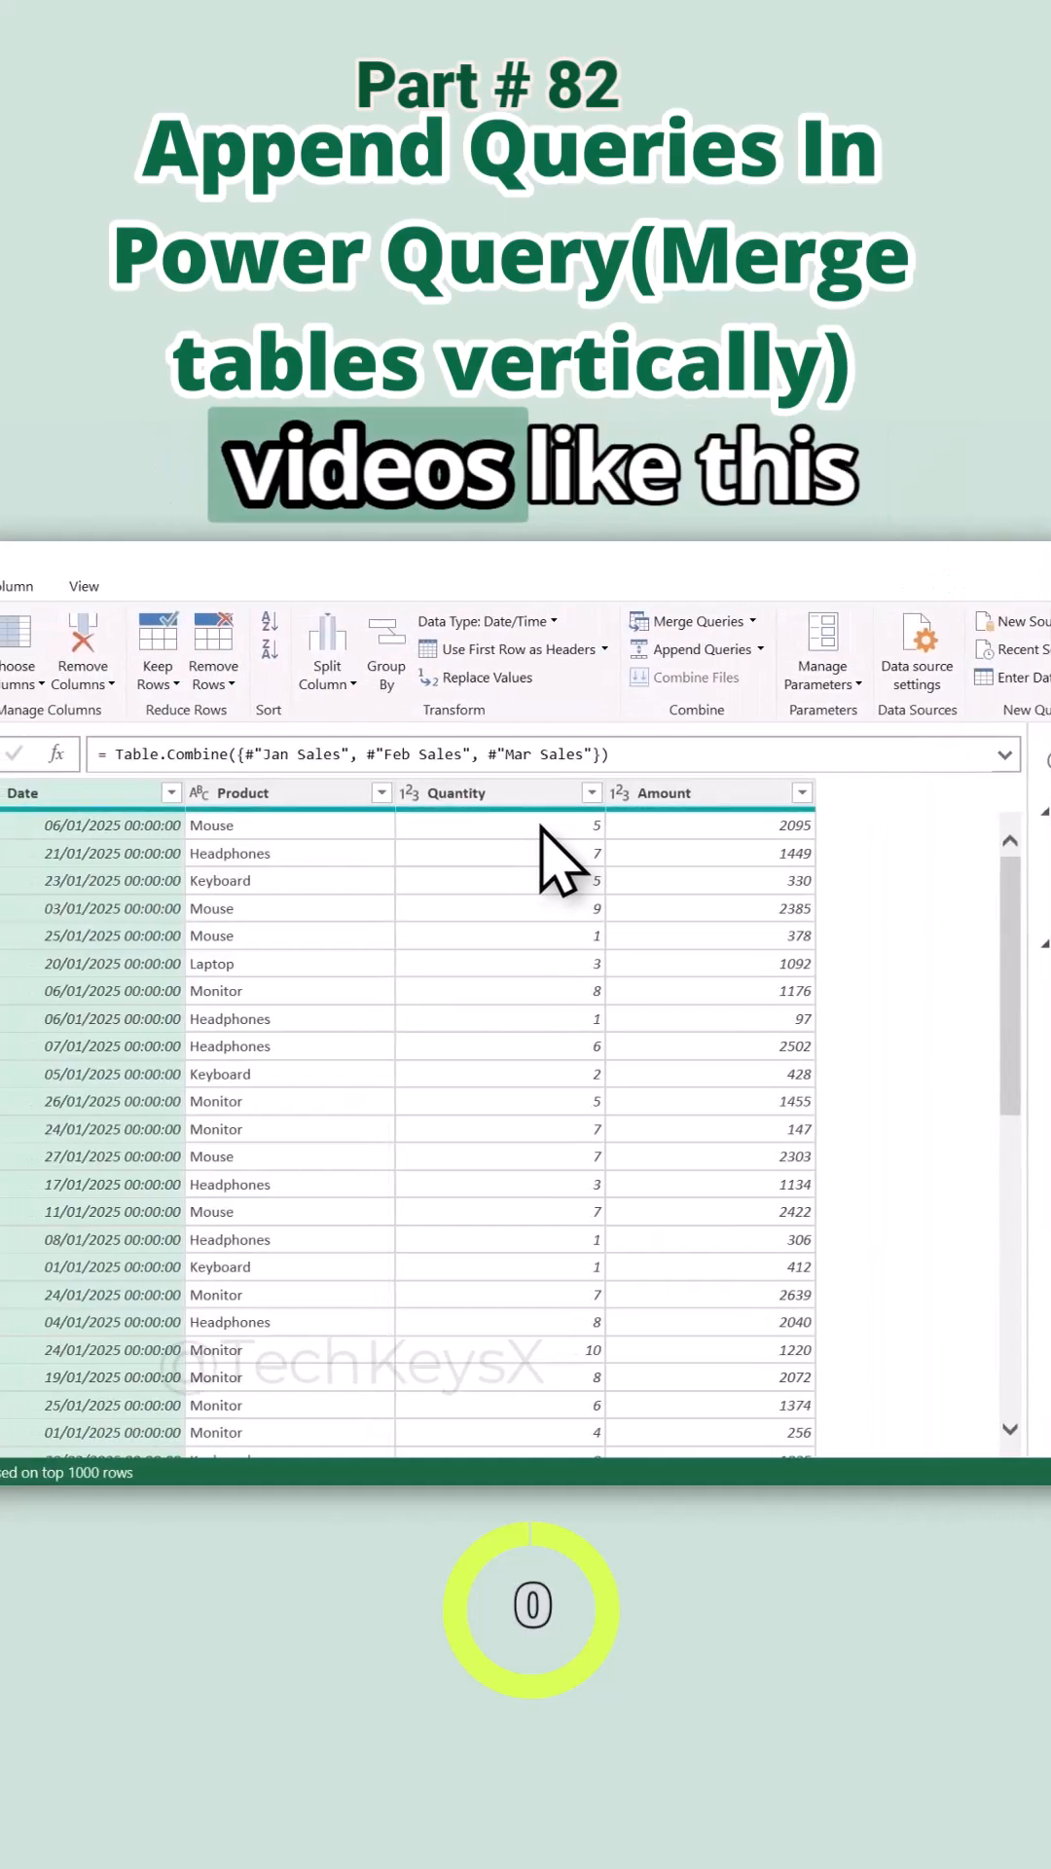